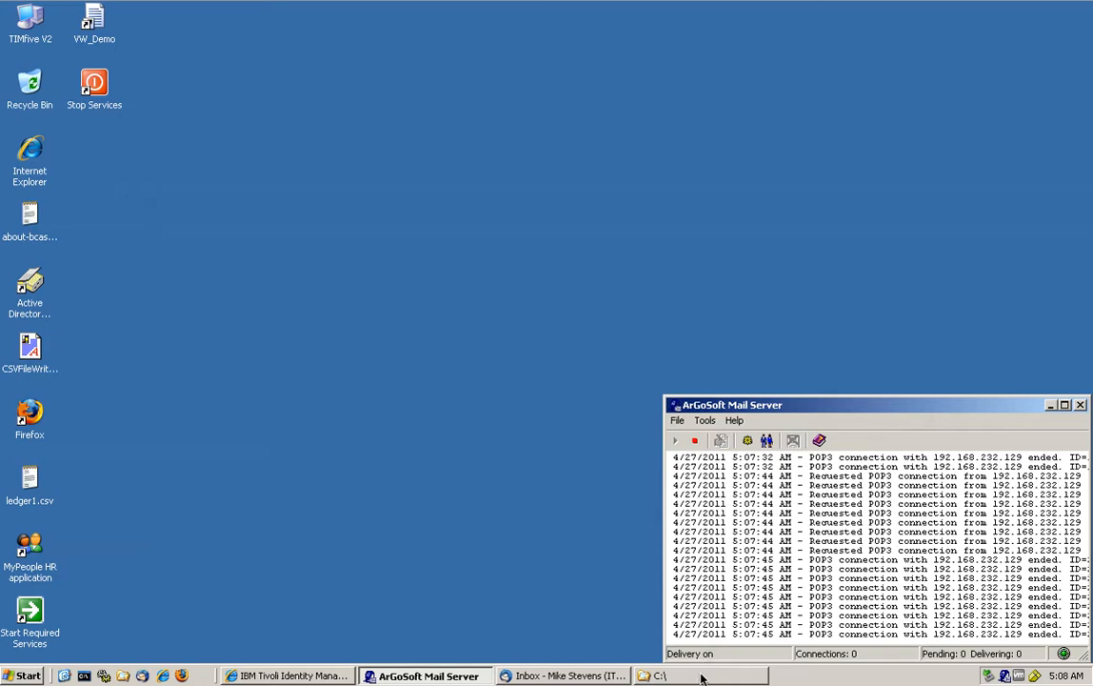
Restore the Windows Explorer window showing the C: drive folders and CSV files.
click(657, 675)
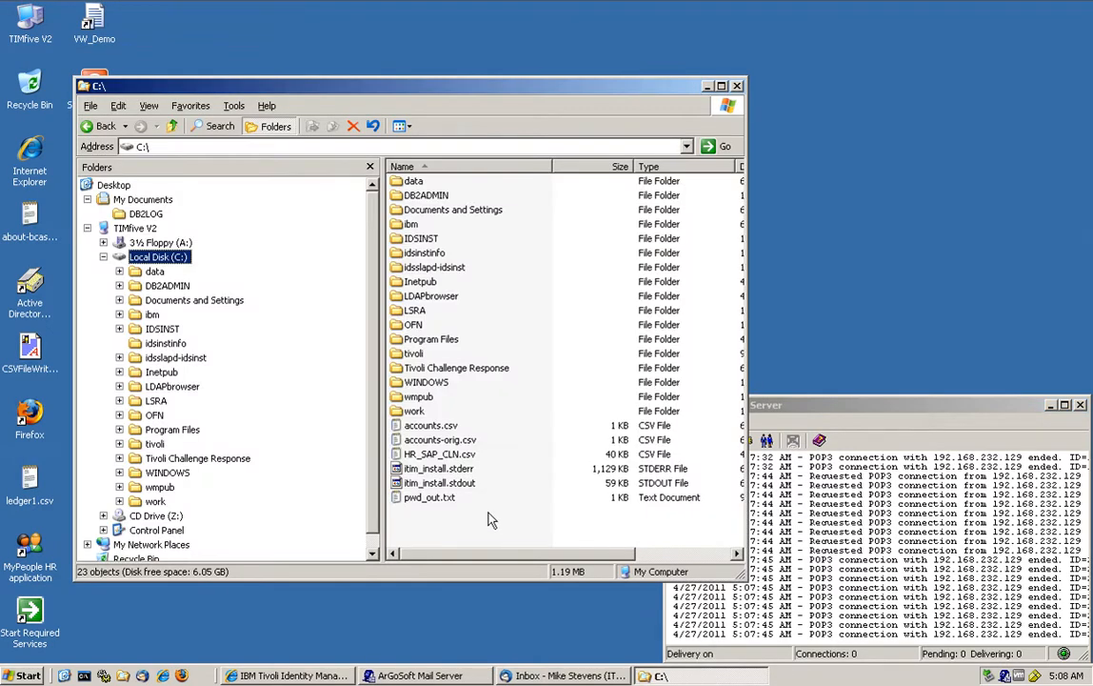
mouse_move(438, 462)
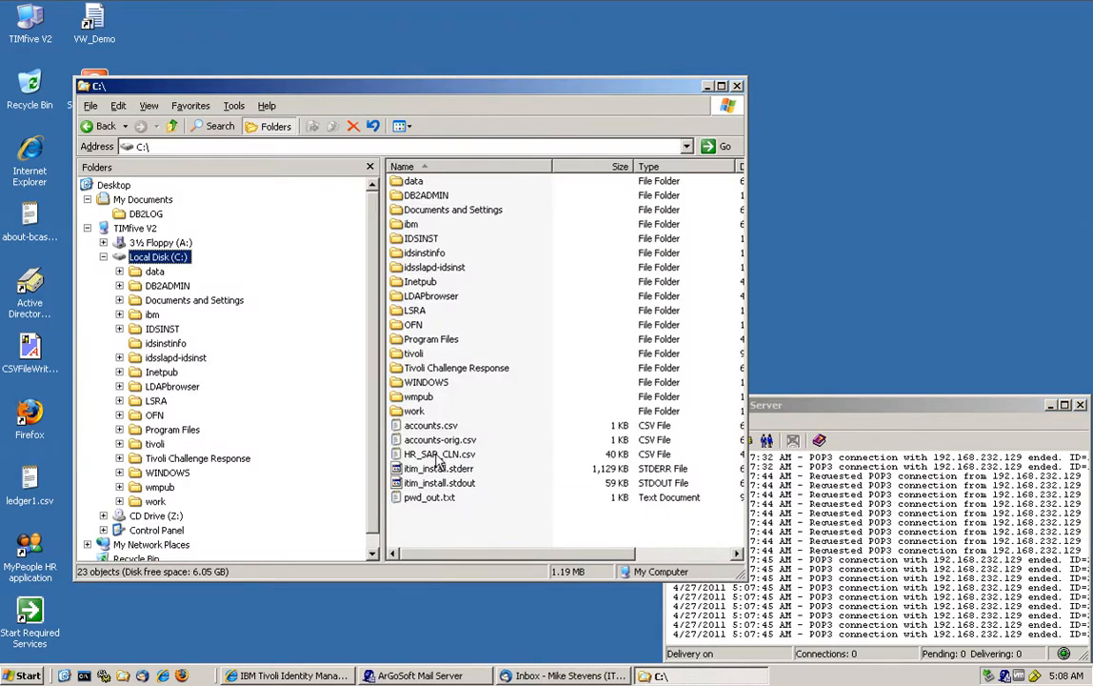
Open HR_SAP_CLN.csv in Notepad and scroll through the employee records.
double_click(437, 454)
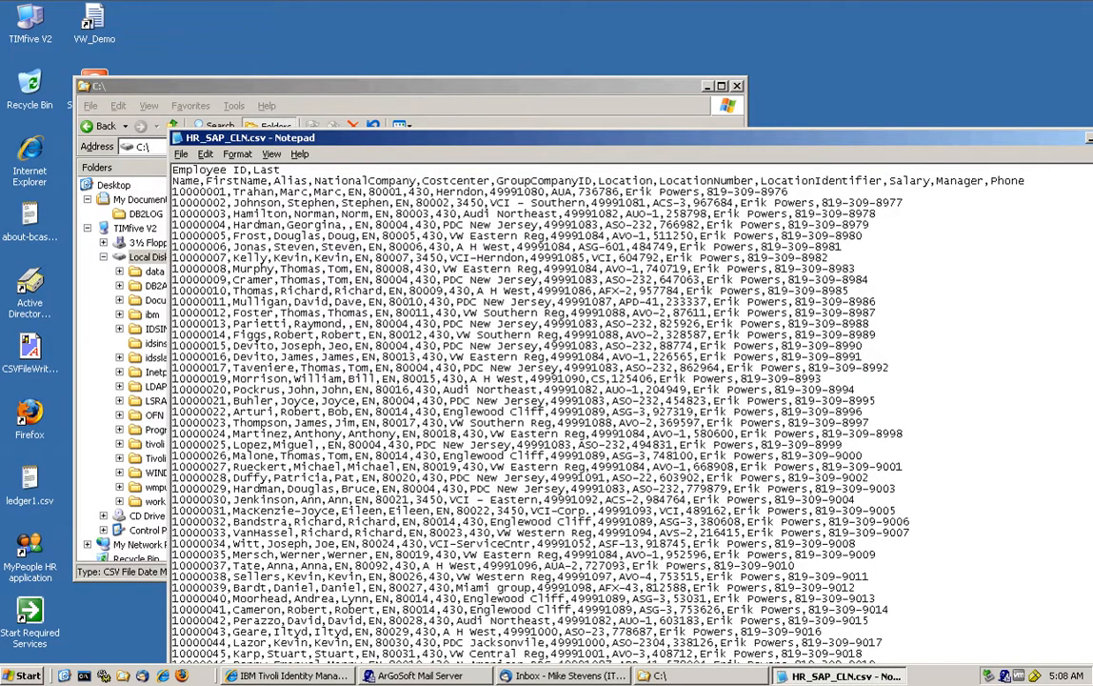
scroll(down, 3)
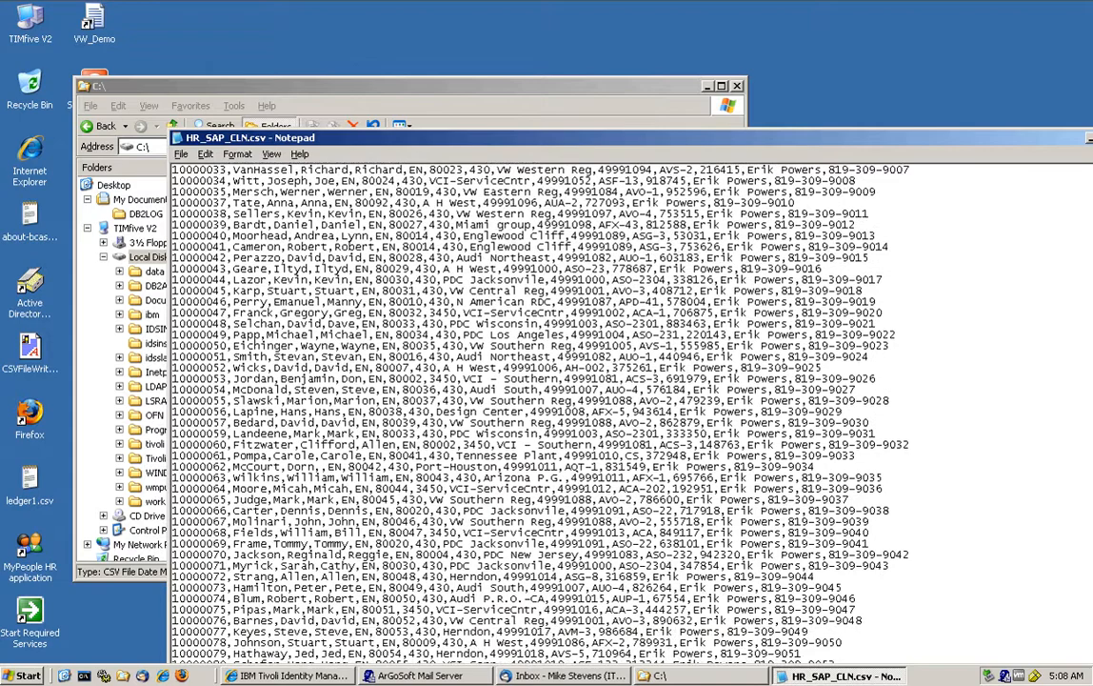
scroll(down, 3)
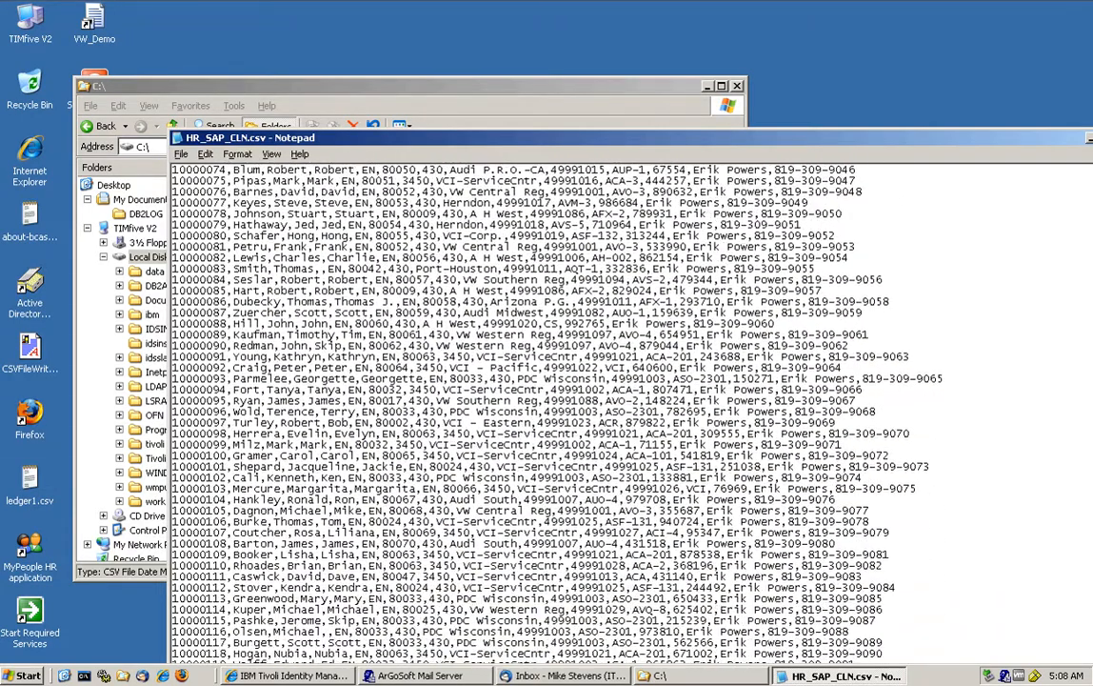
scroll(down, 3)
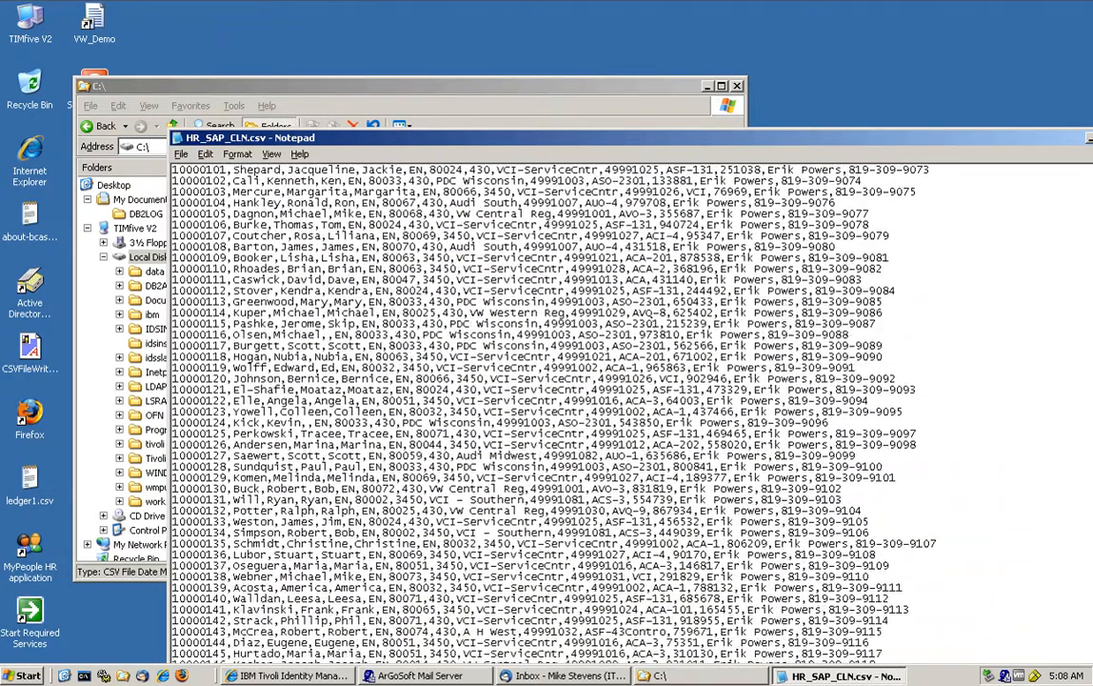
scroll(down, 3)
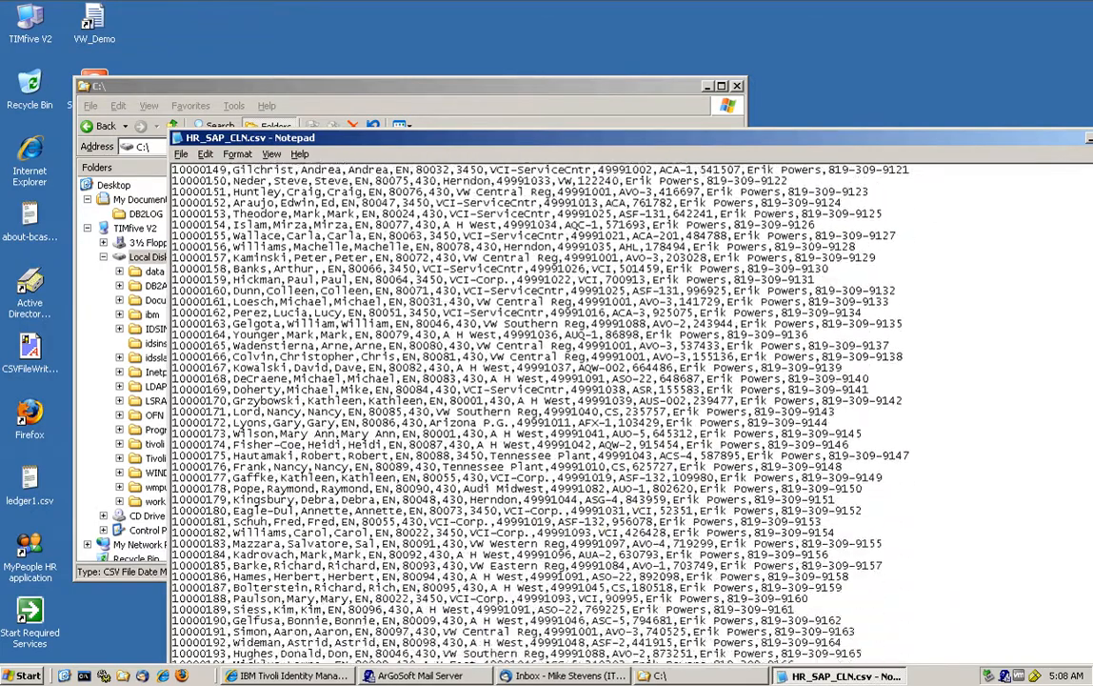
scroll(down, 3)
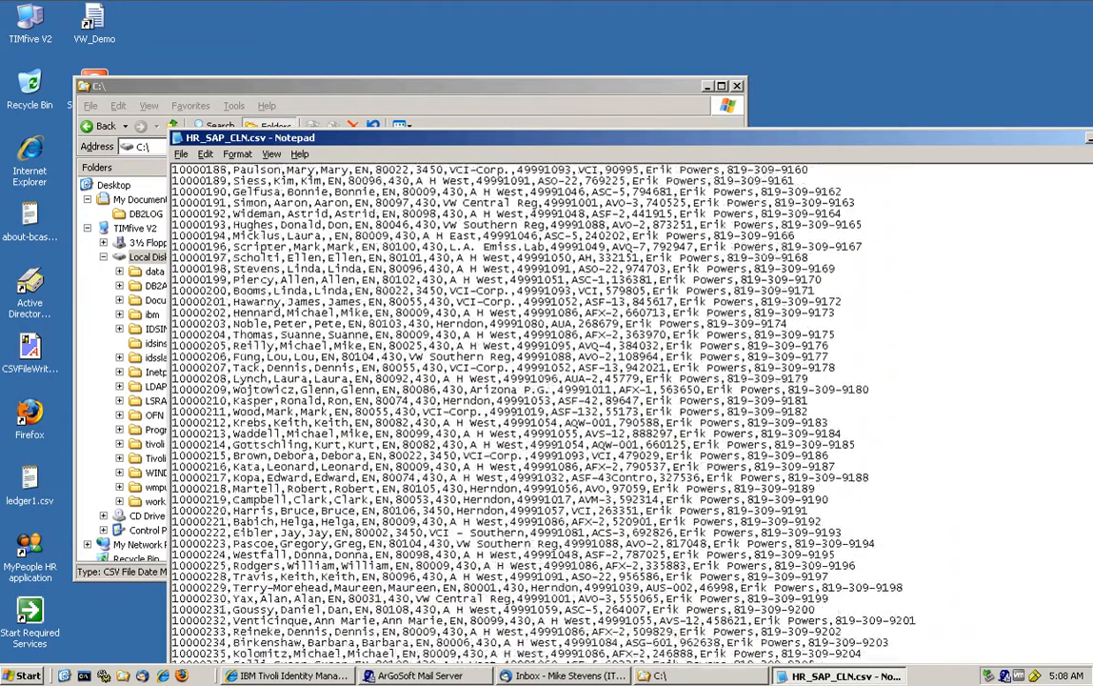
scroll(down, 3)
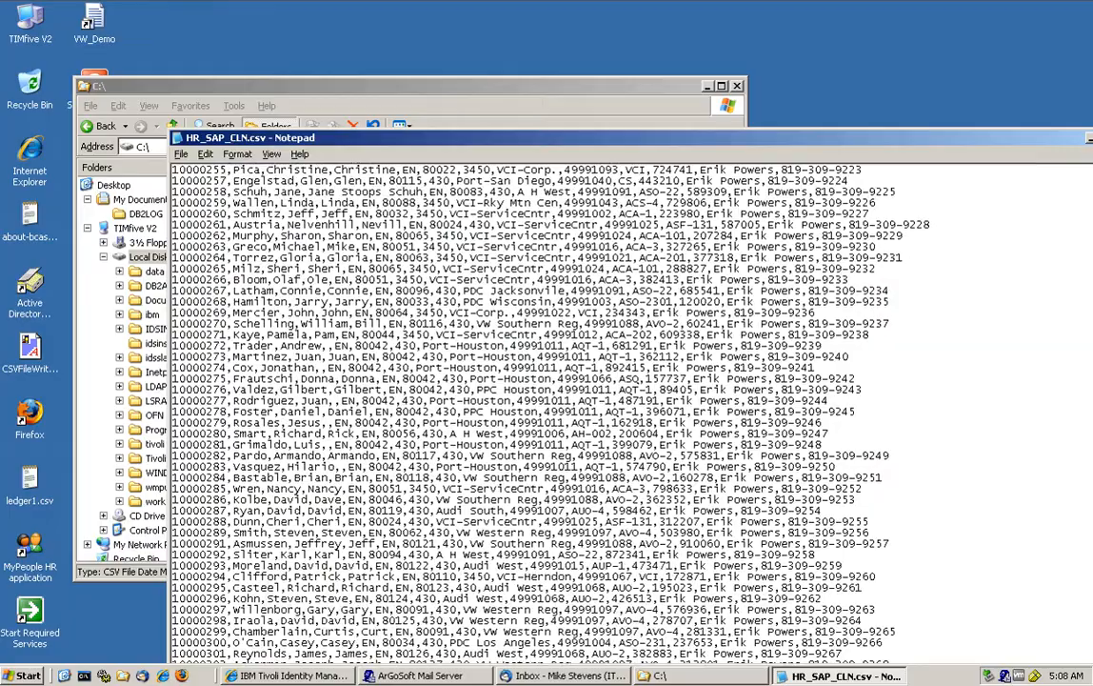
scroll(up, 3)
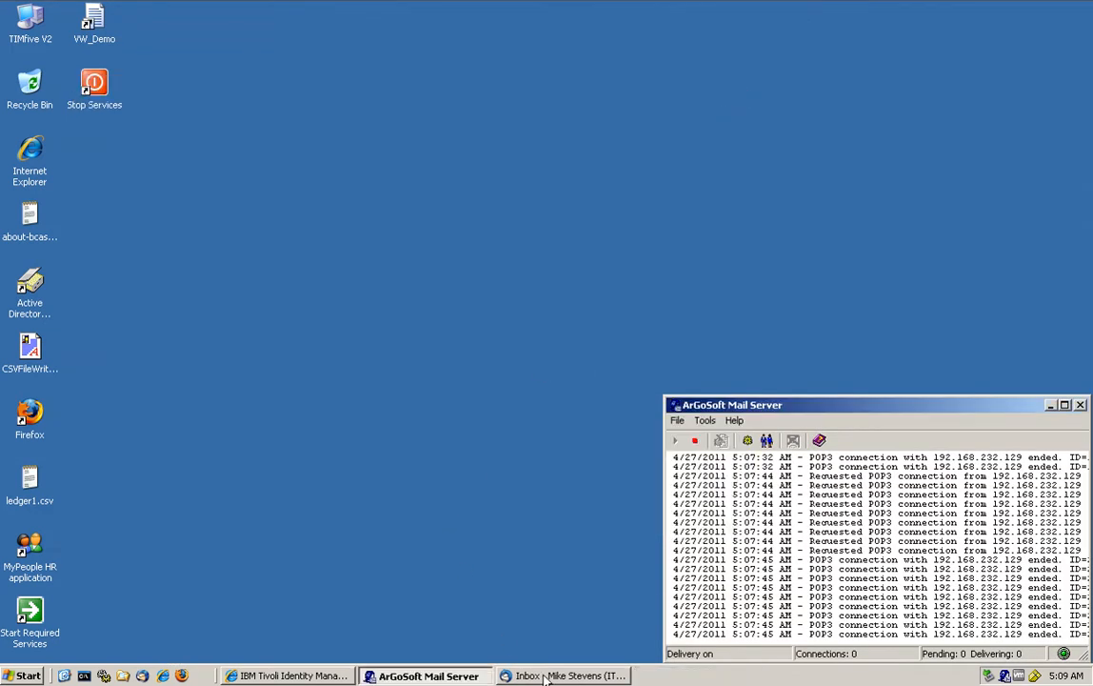
Search Manage Users to list all 20 current users, then minimize the browser.
click(285, 675)
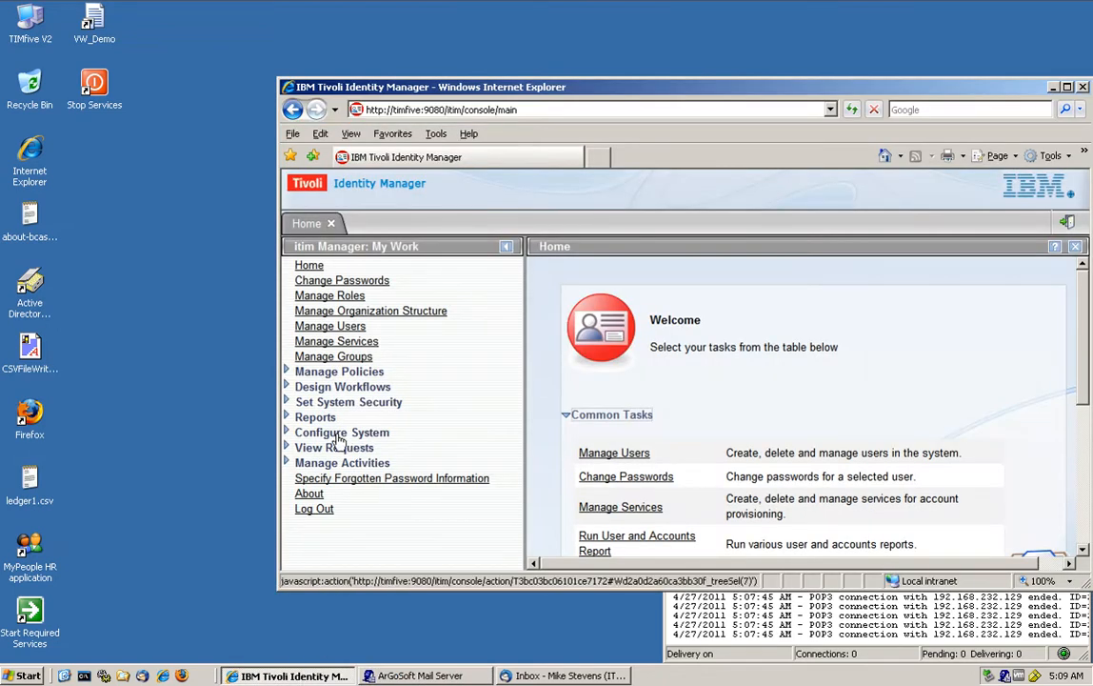
mouse_move(331, 326)
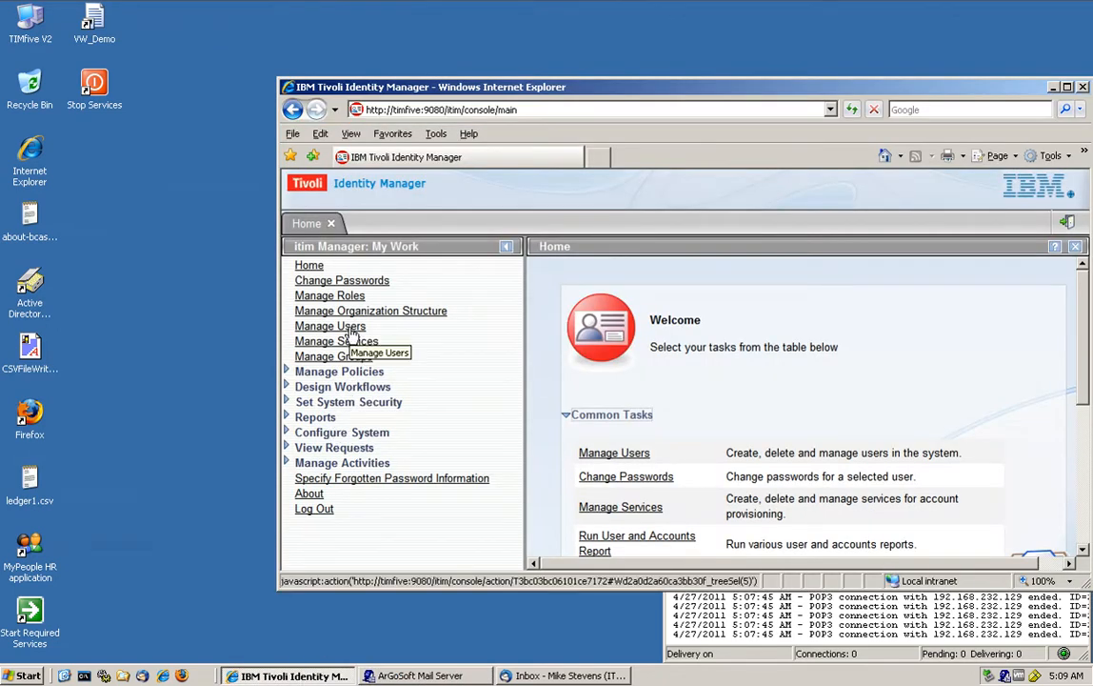
click(329, 325)
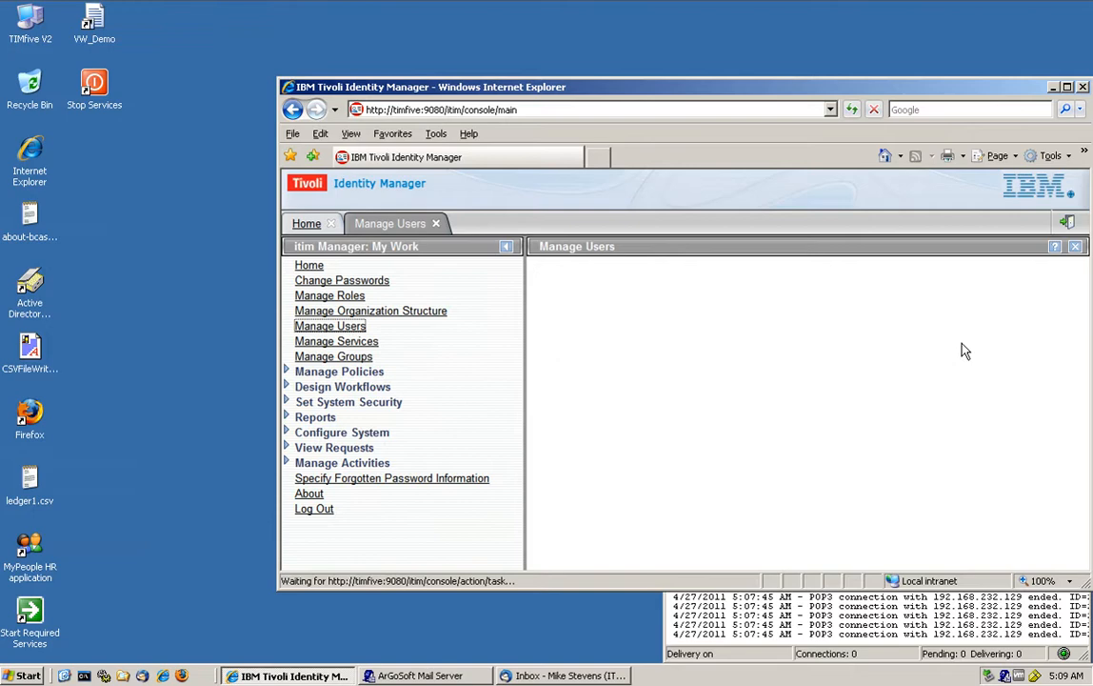
click(329, 326)
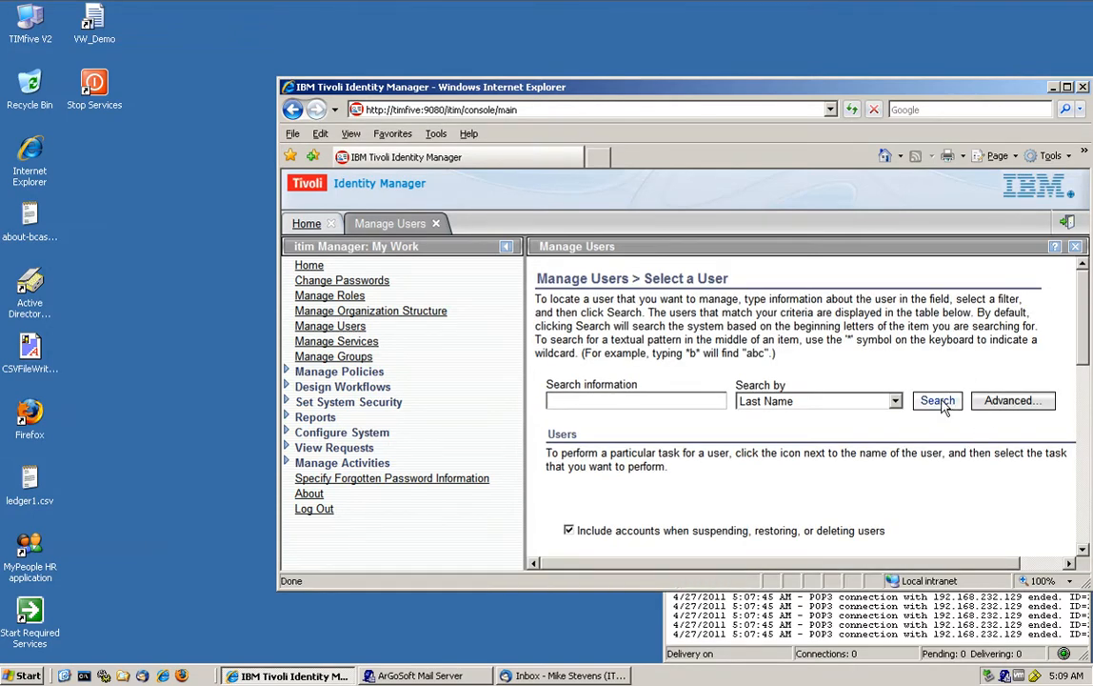
click(937, 400)
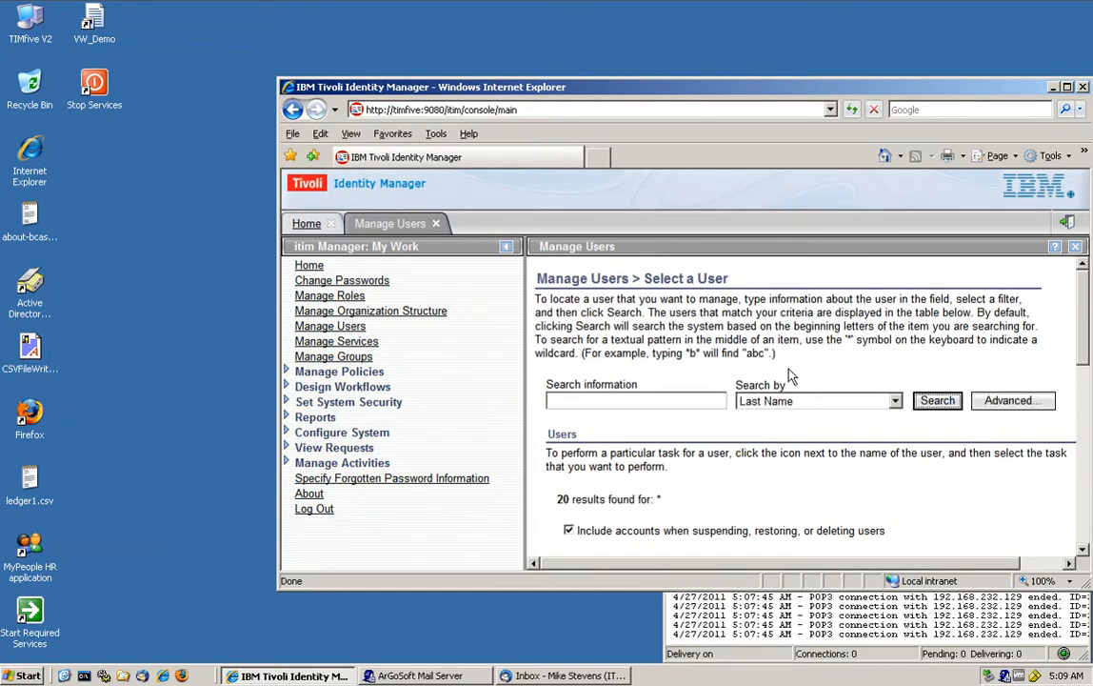
click(936, 400)
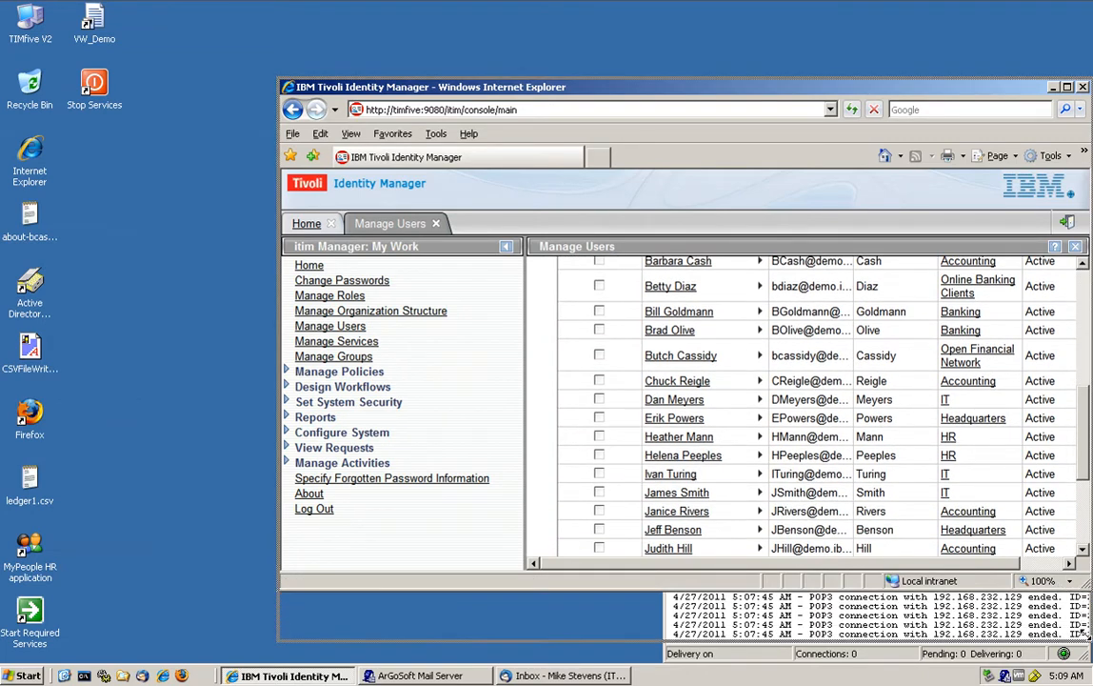
scroll(down, 3)
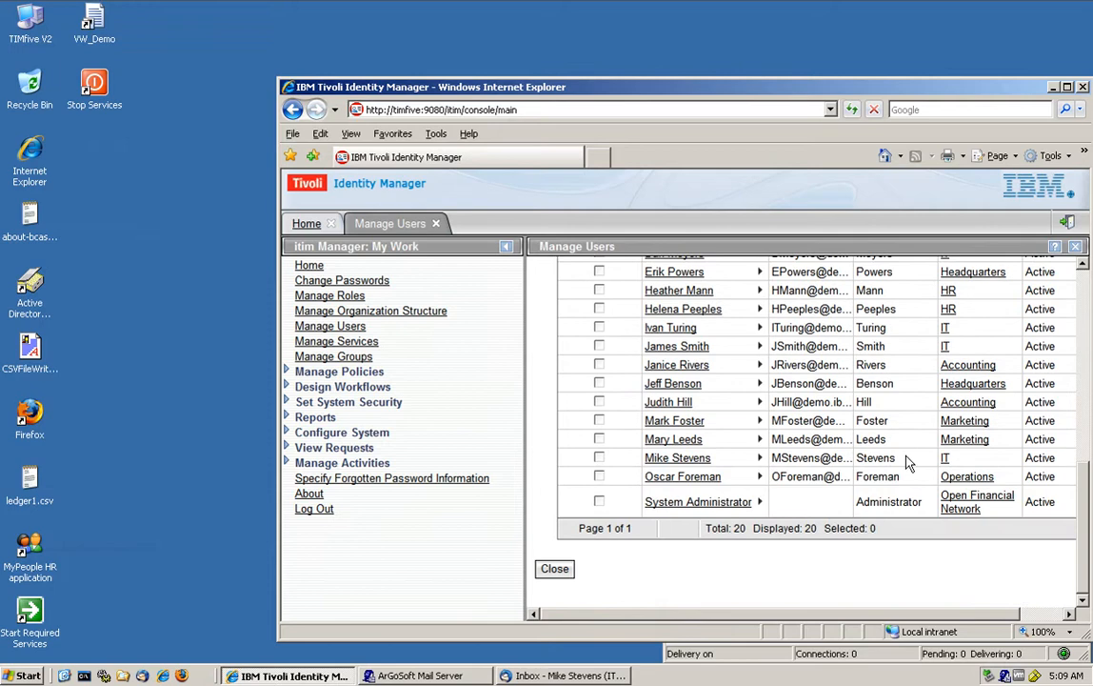
scroll(up, 3)
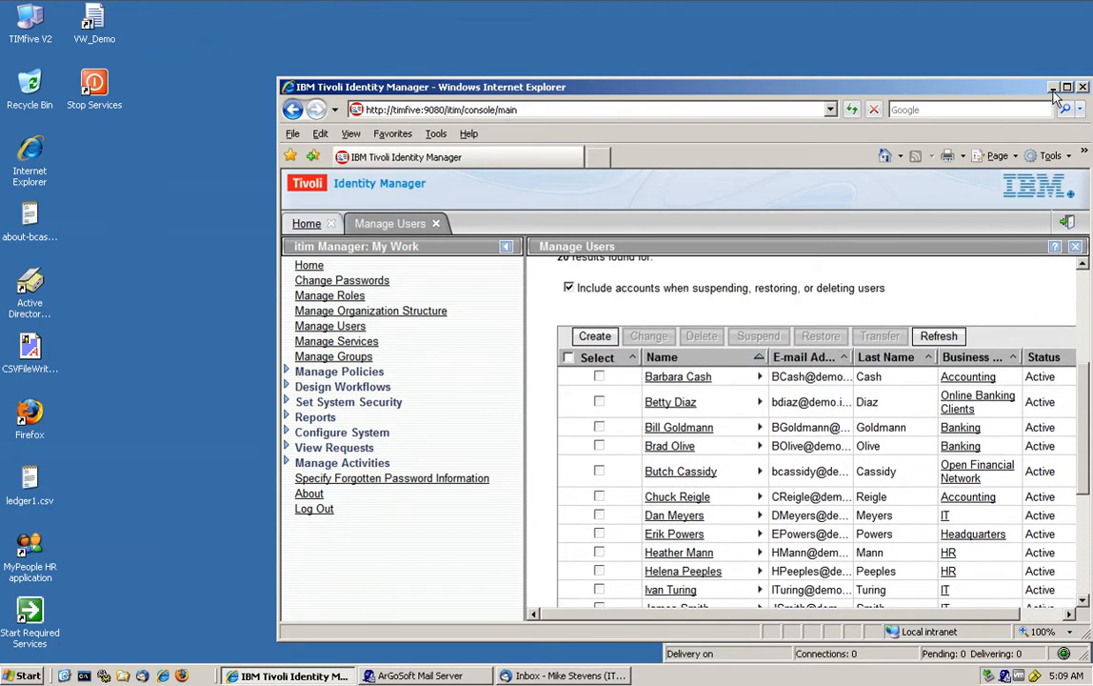
click(1054, 87)
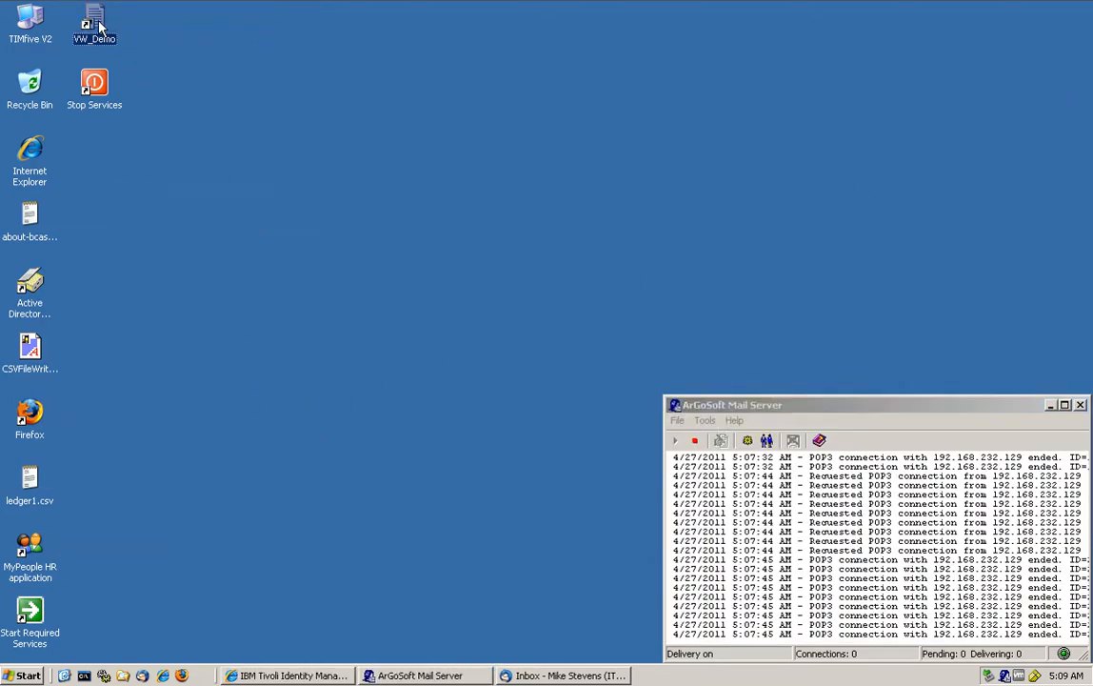
Launch the VW_Demo loader and enter 'administrator' as the database login ID.
double_click(93, 19)
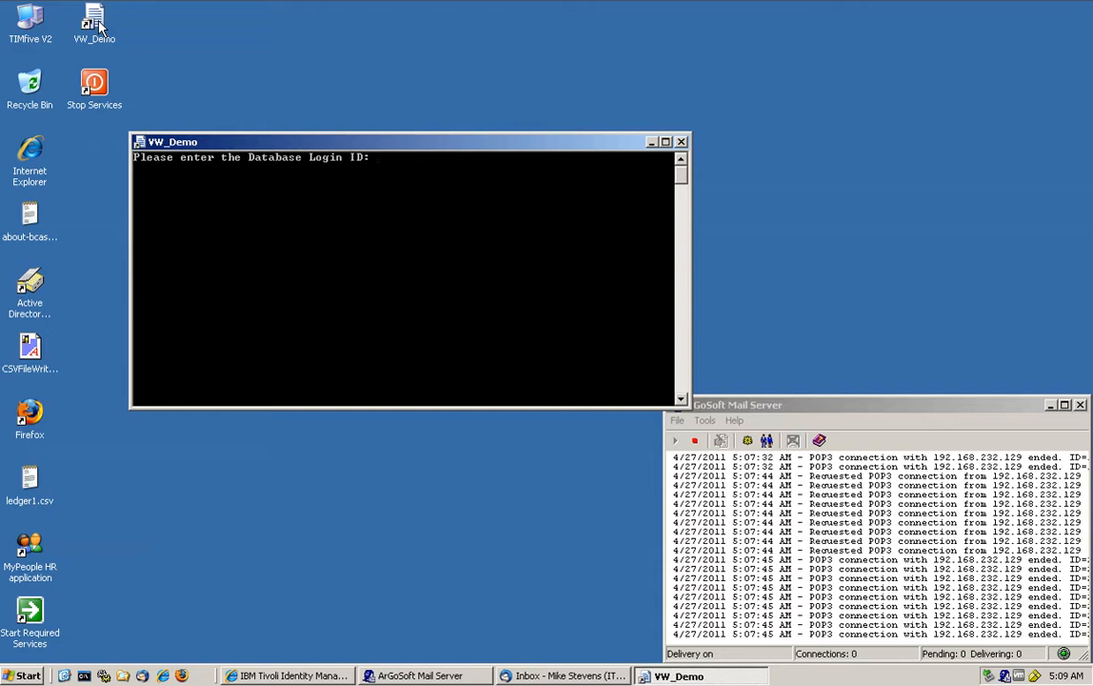
text(admin)
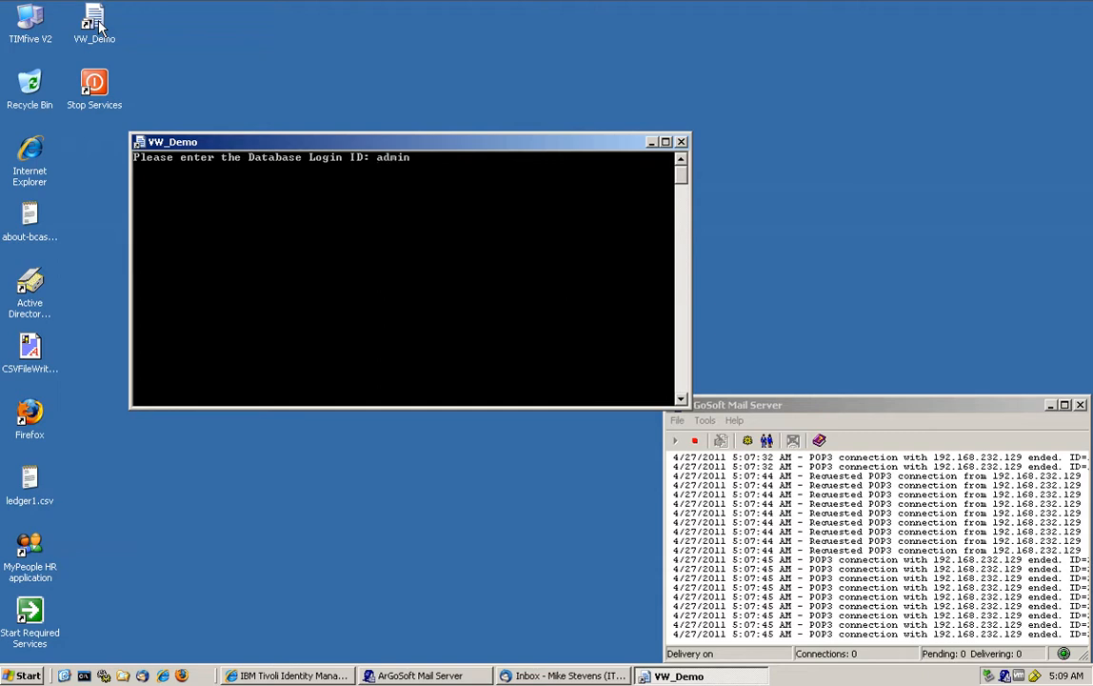
text(istrator)
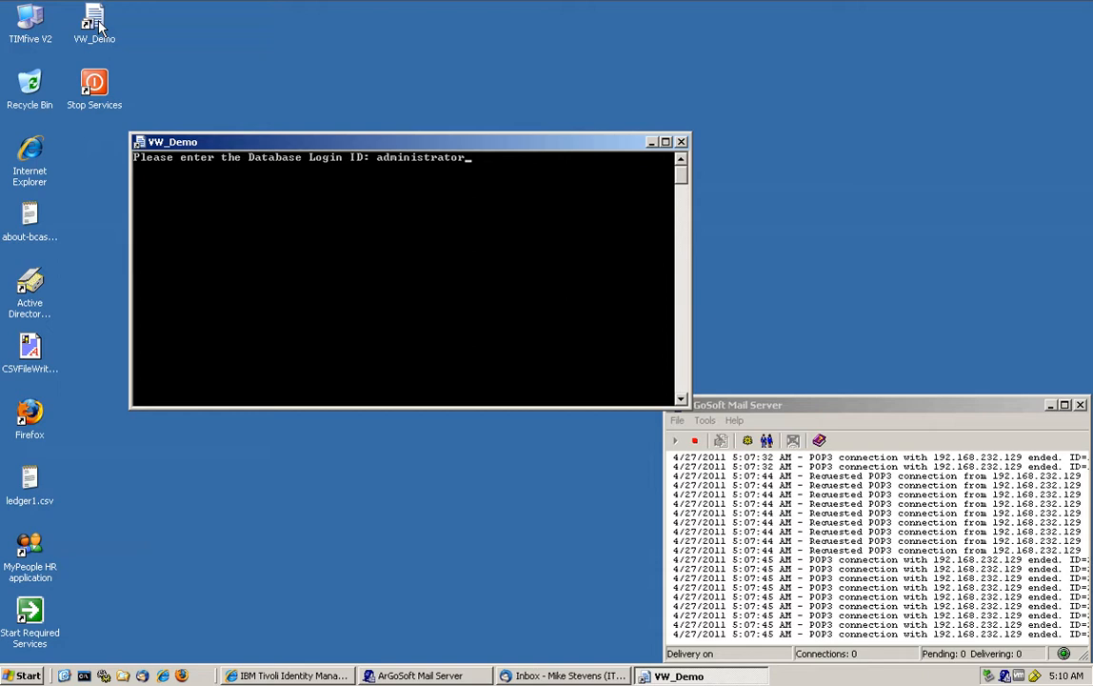
key(Return)
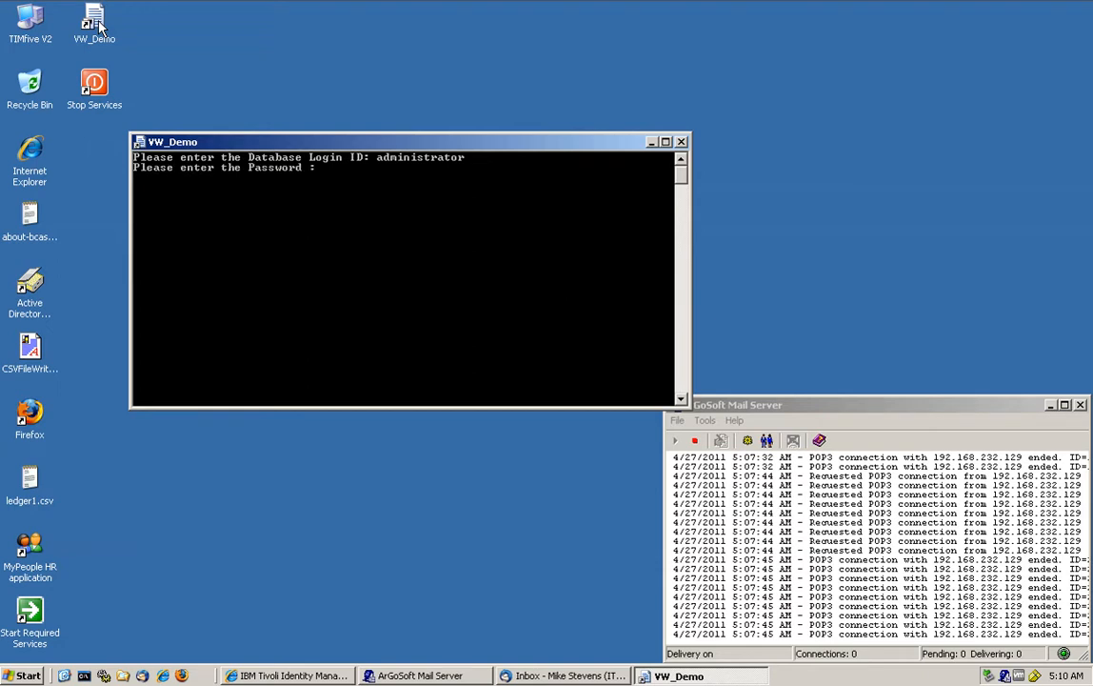
Load 2 employee records from c:\hr_sap_cln.csv.
text(sn)
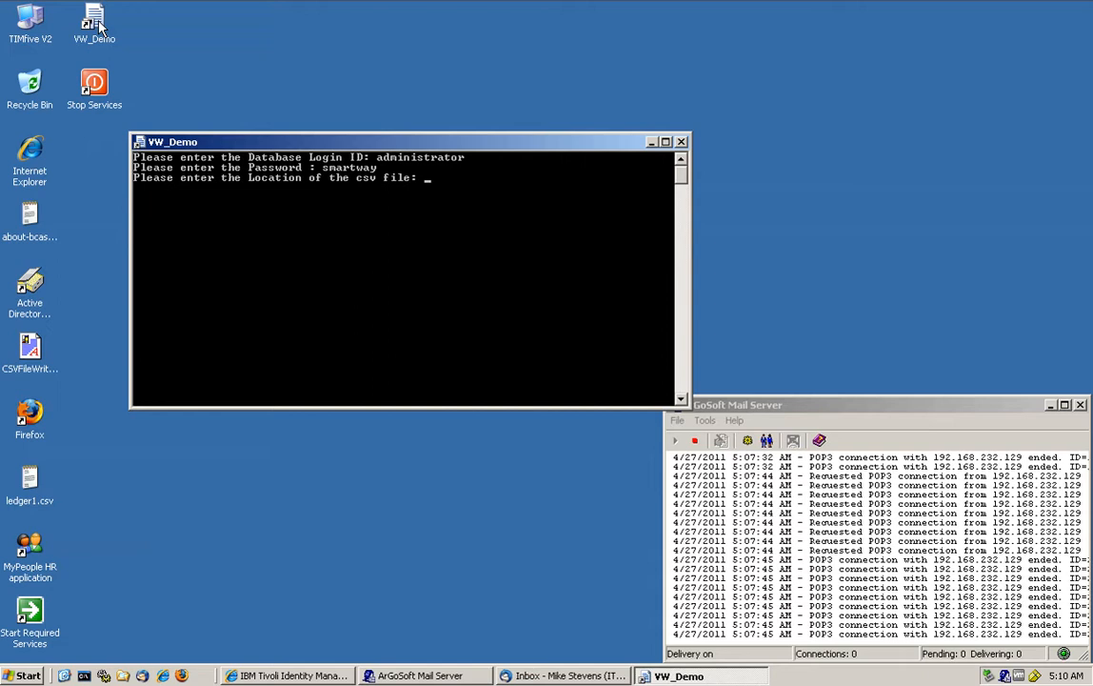
text(c:)
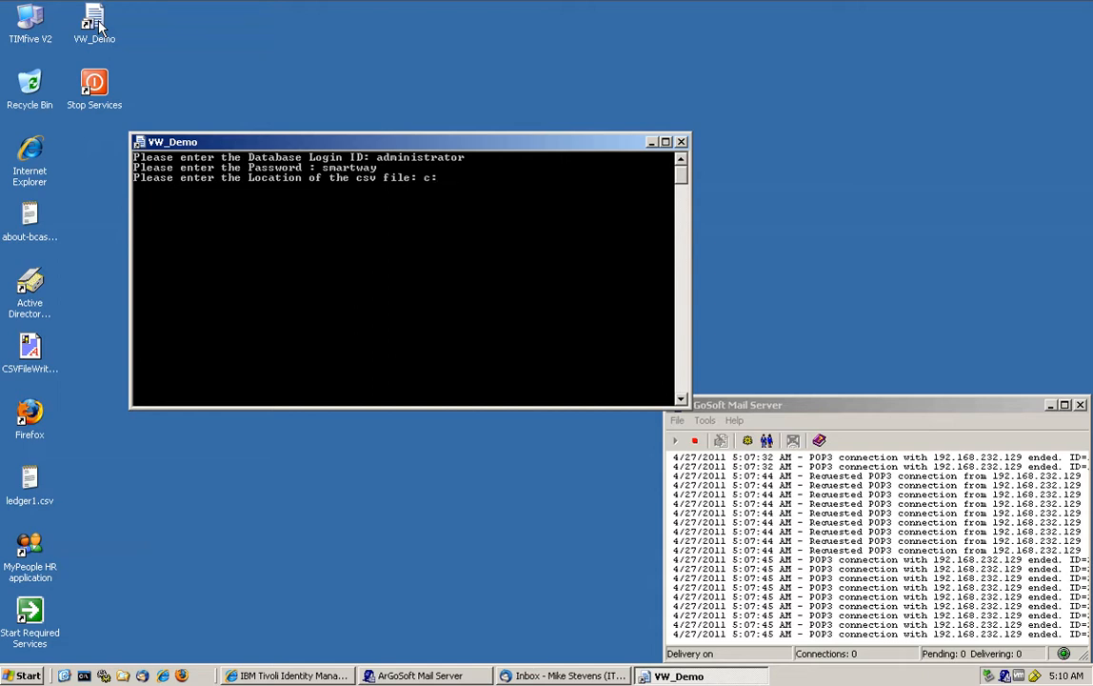
text(\)
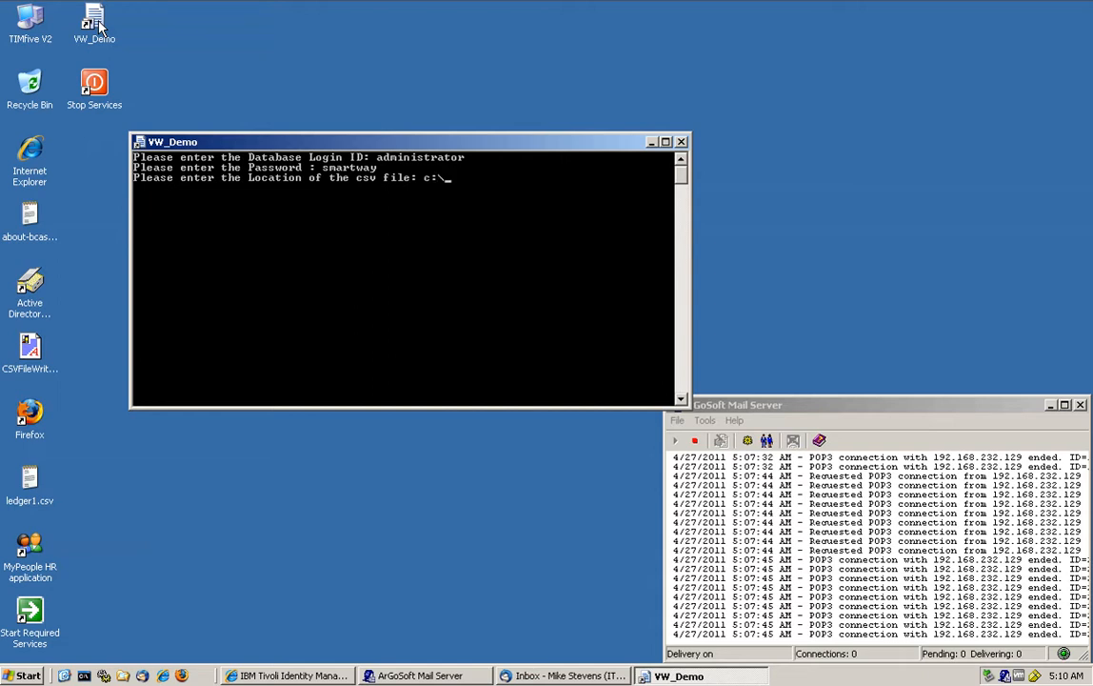
text(hr)
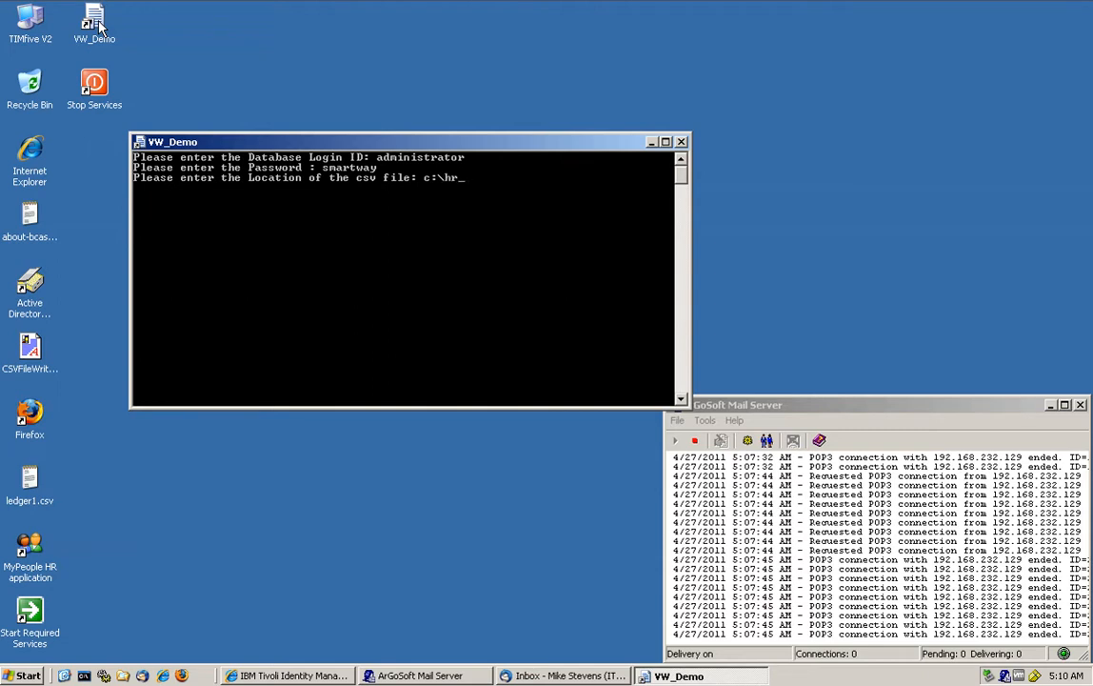
text(sap)
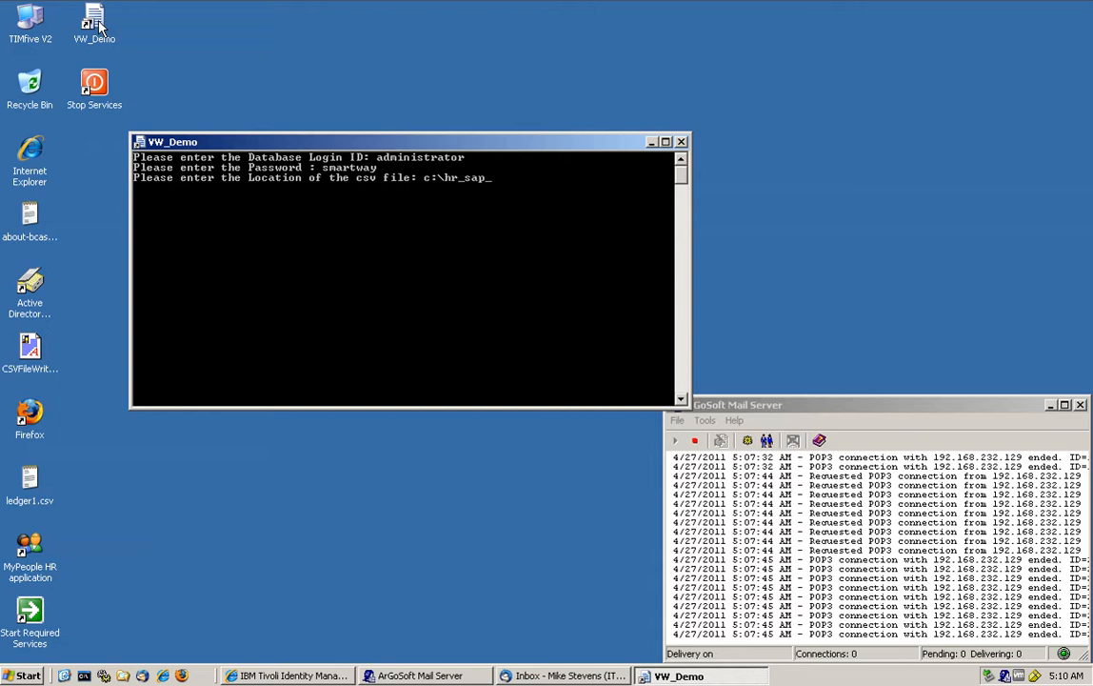
text(ck)
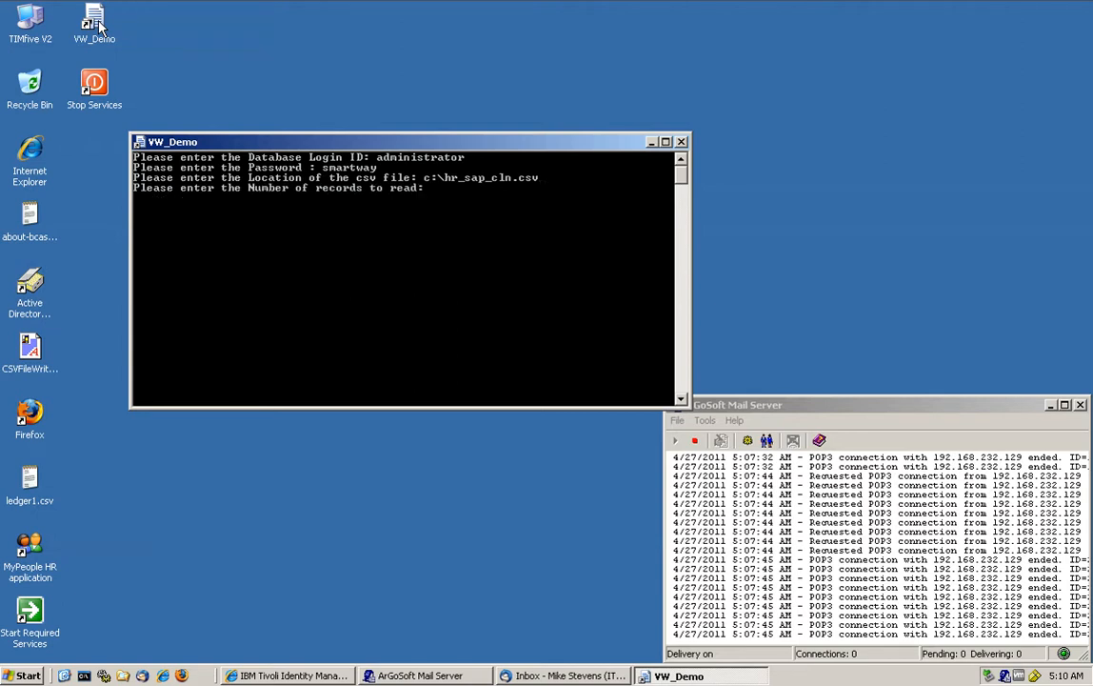
text(2)
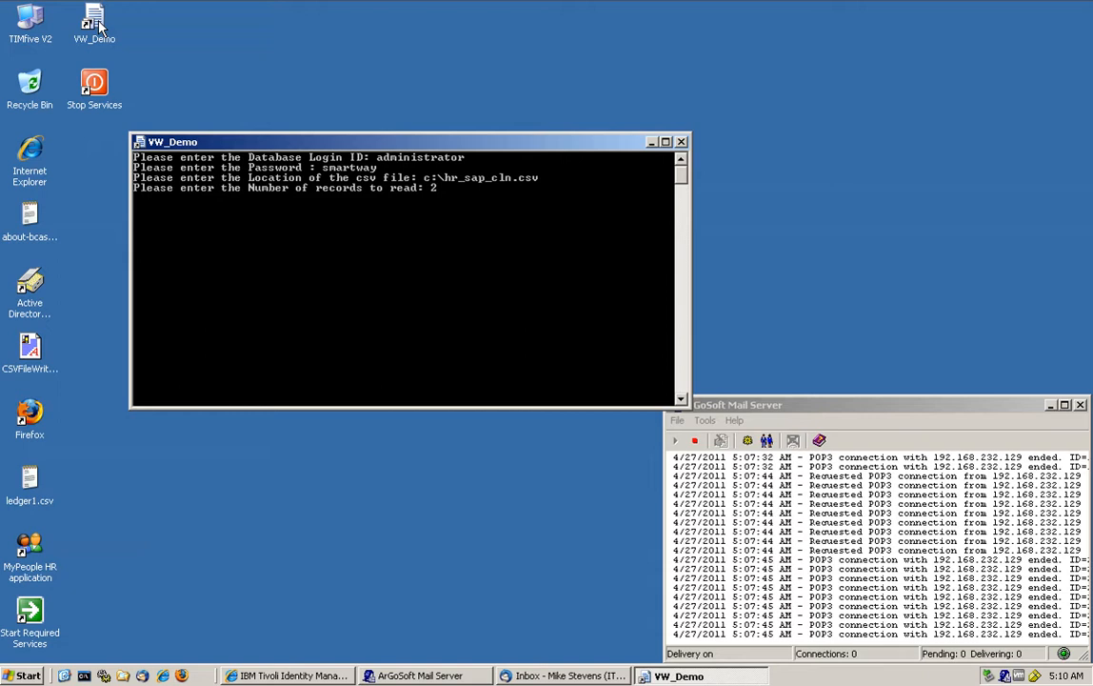
key(Return)
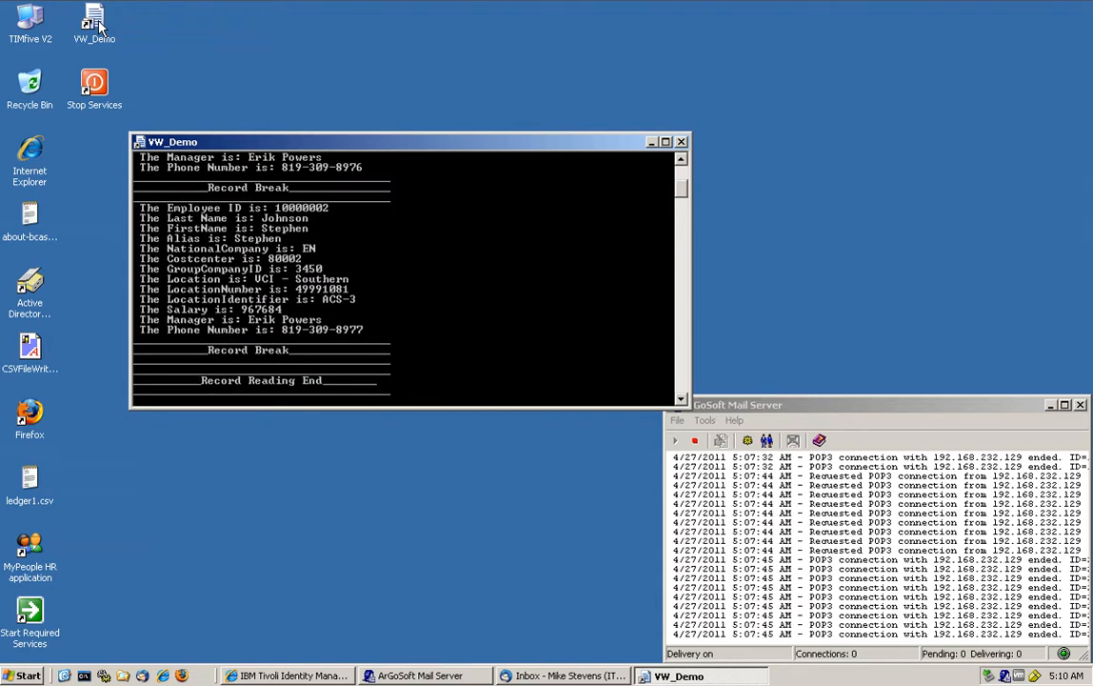
mouse_move(94, 24)
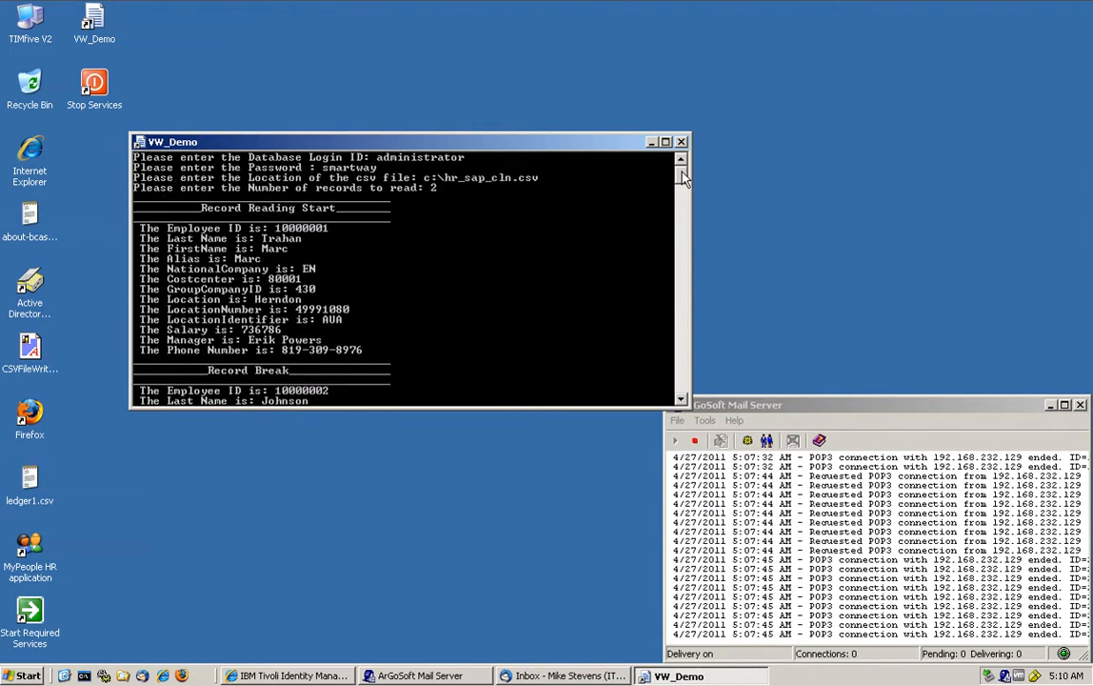
mouse_move(246, 269)
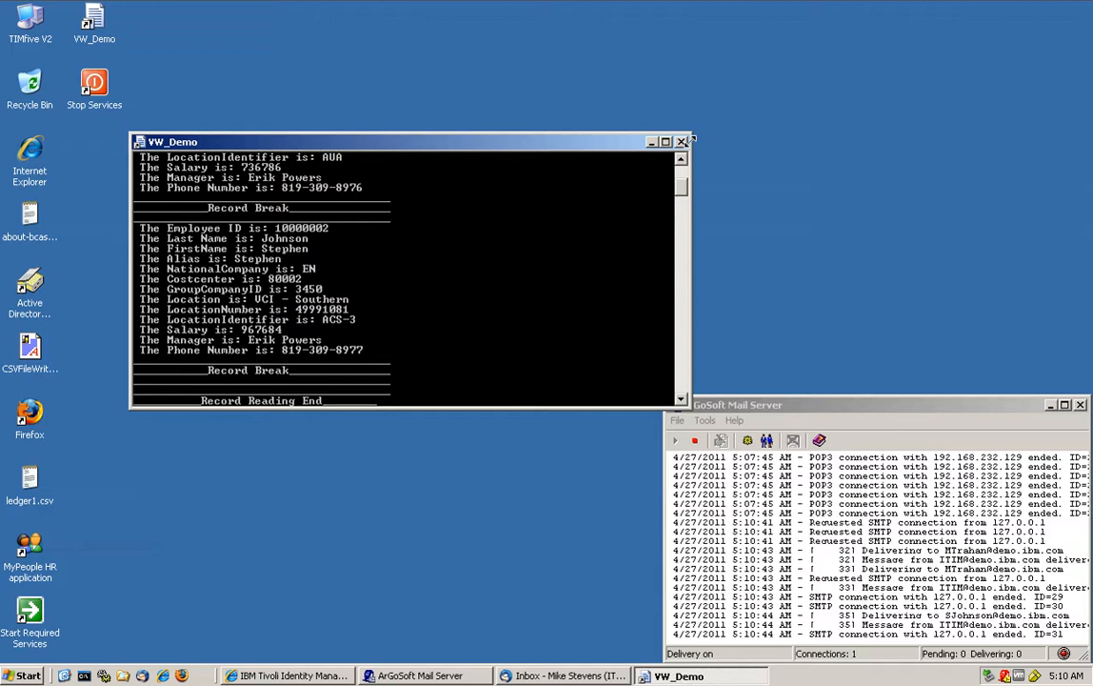
click(685, 141)
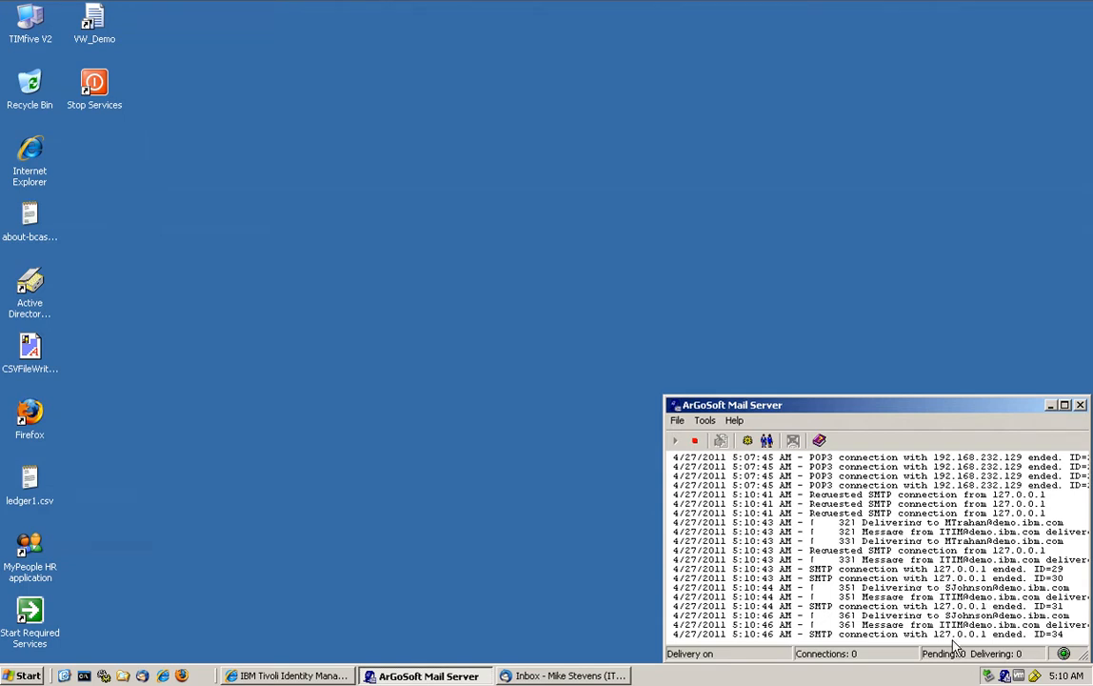
mouse_move(379, 630)
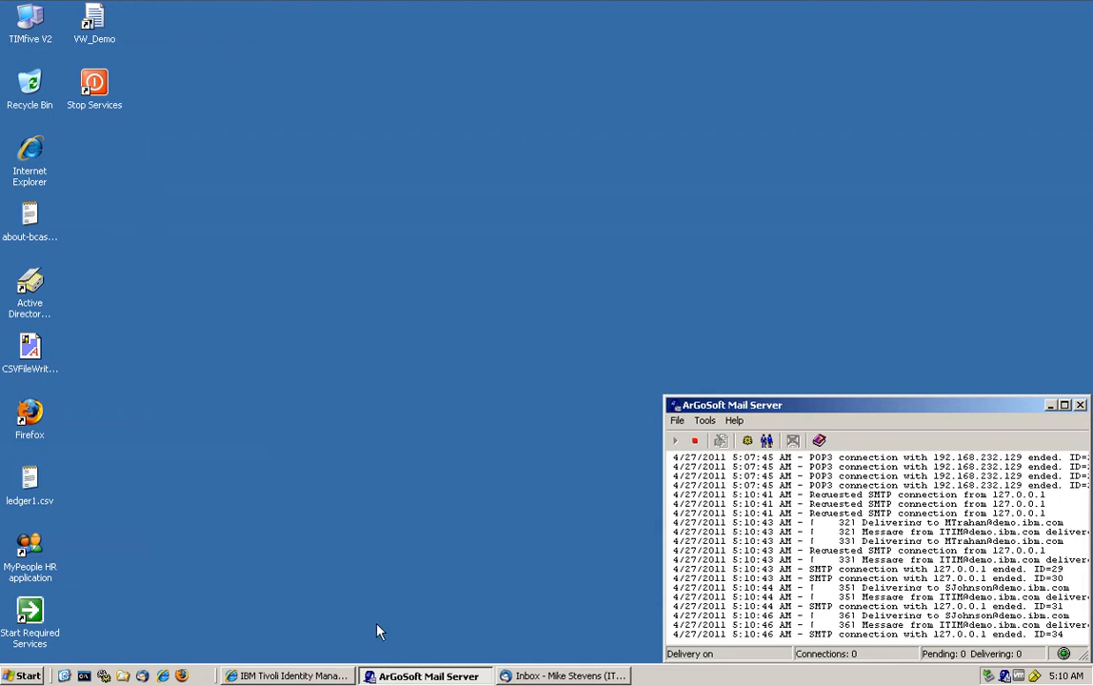
click(564, 675)
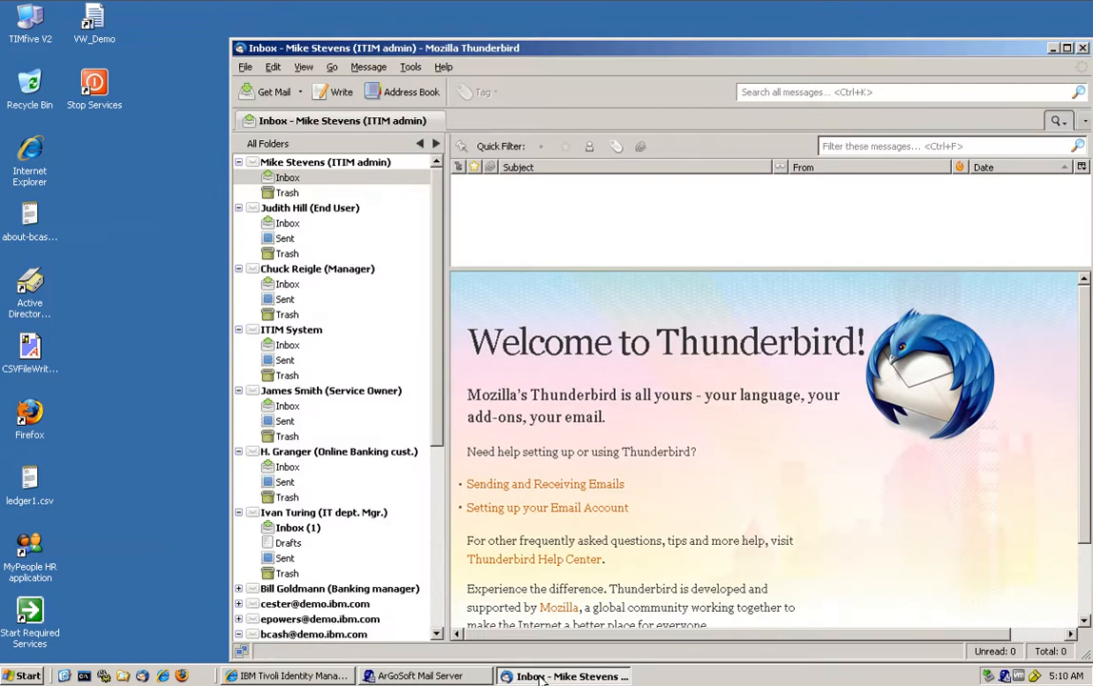
click(286, 177)
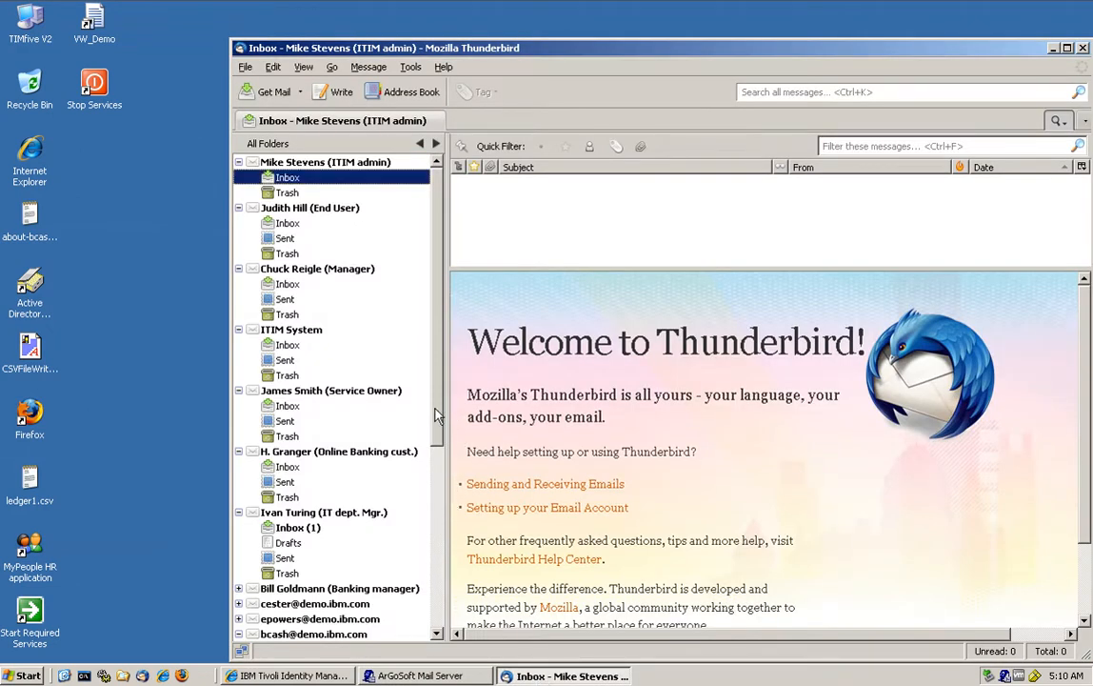
scroll(down, 3)
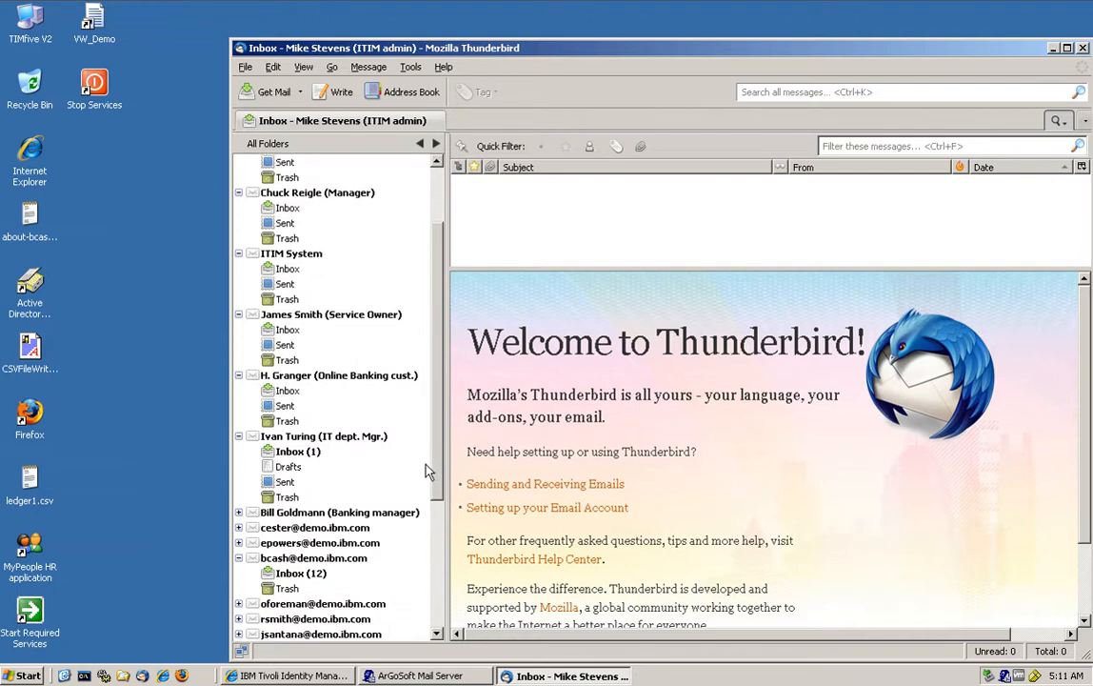
scroll(down, 3)
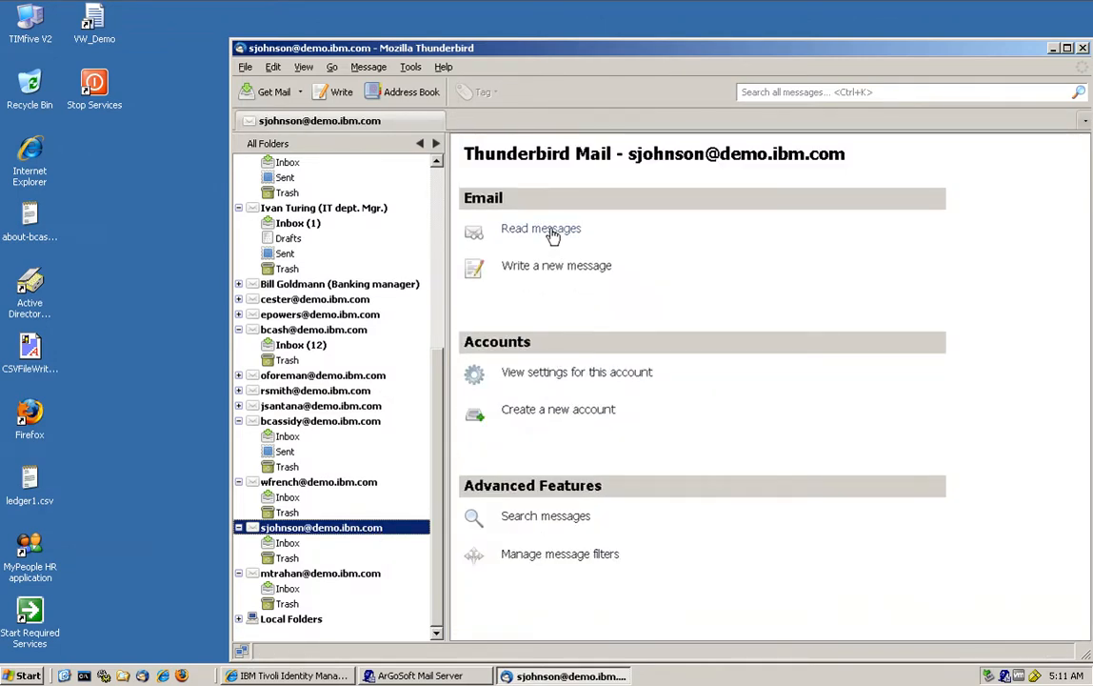
click(540, 229)
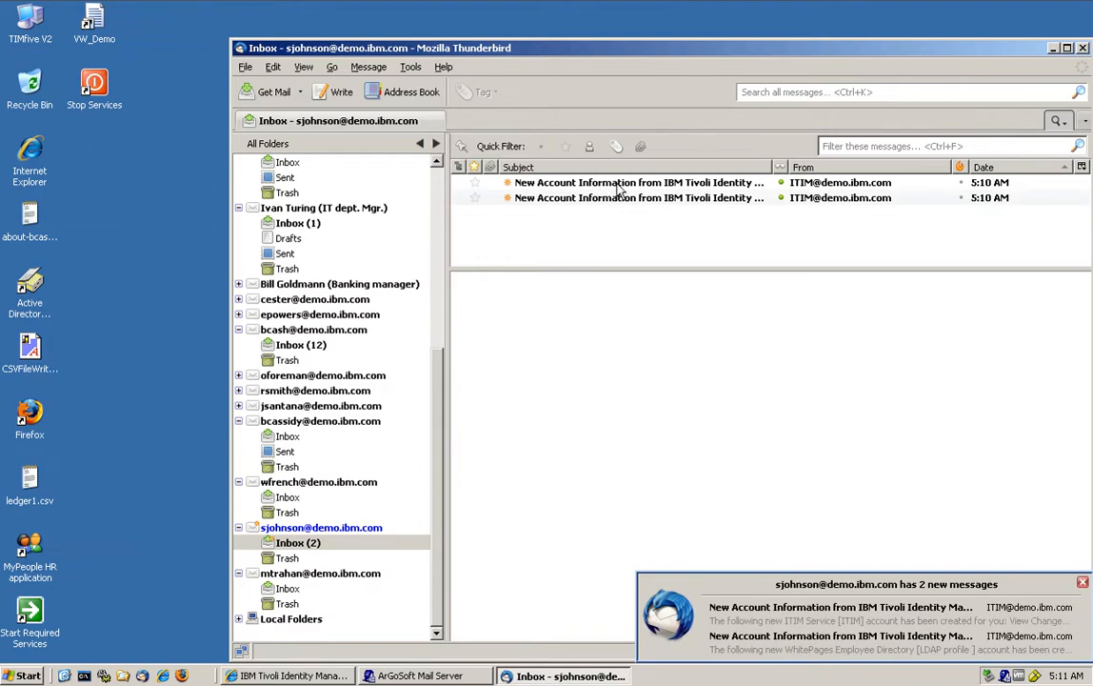
click(634, 182)
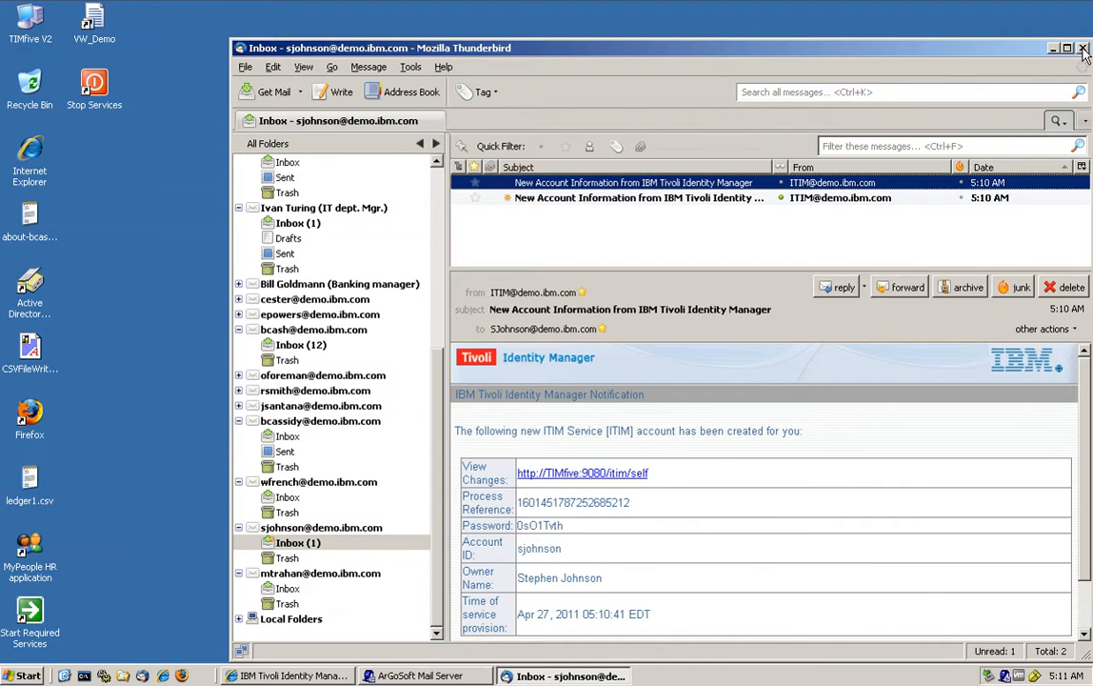
click(1083, 48)
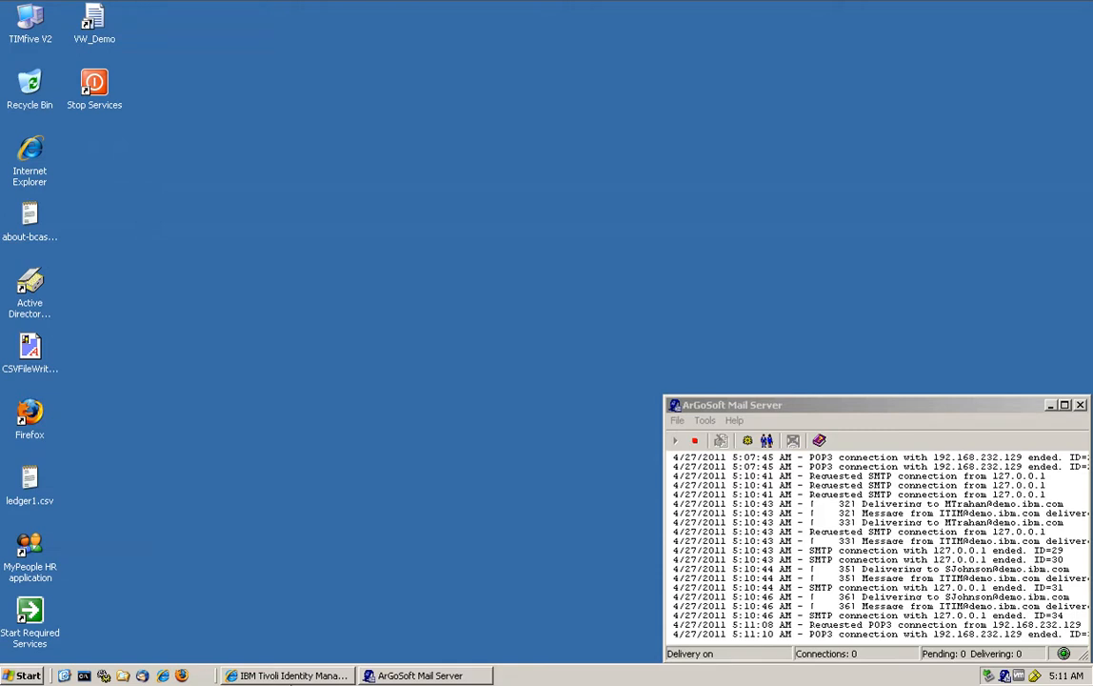
click(286, 675)
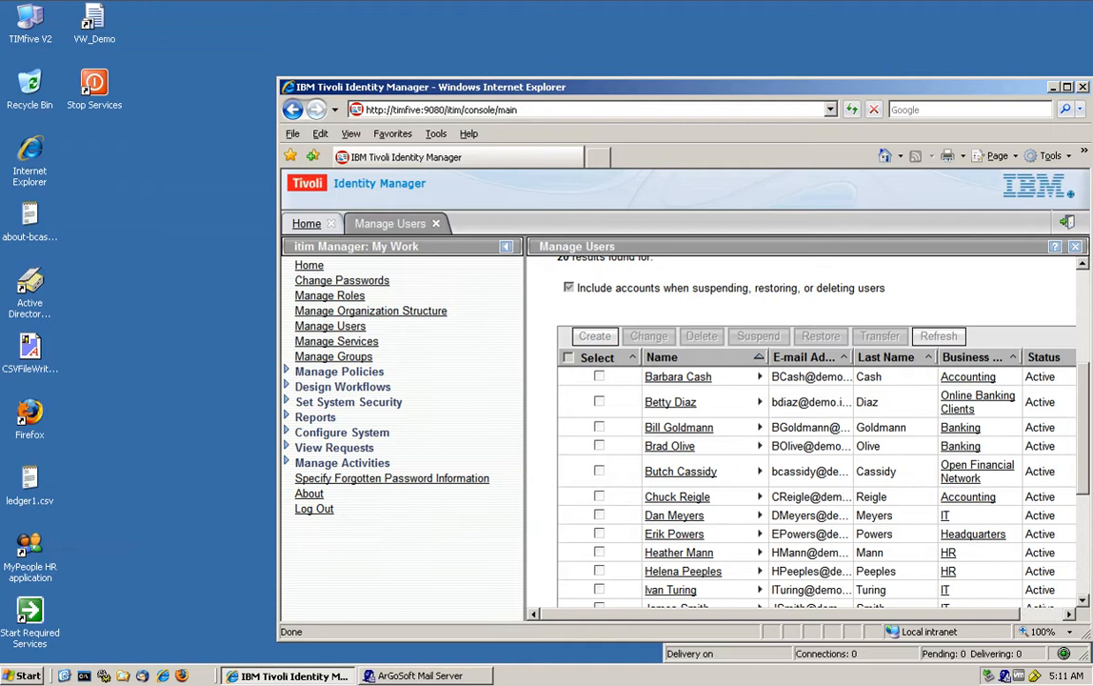
click(938, 335)
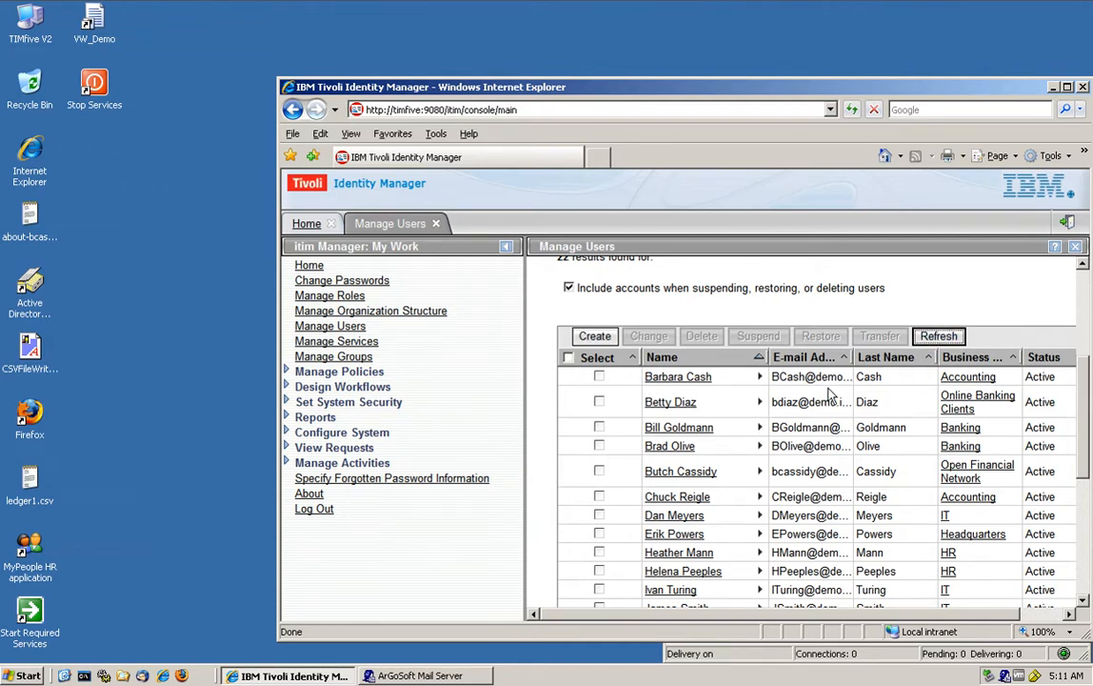
scroll(down, 3)
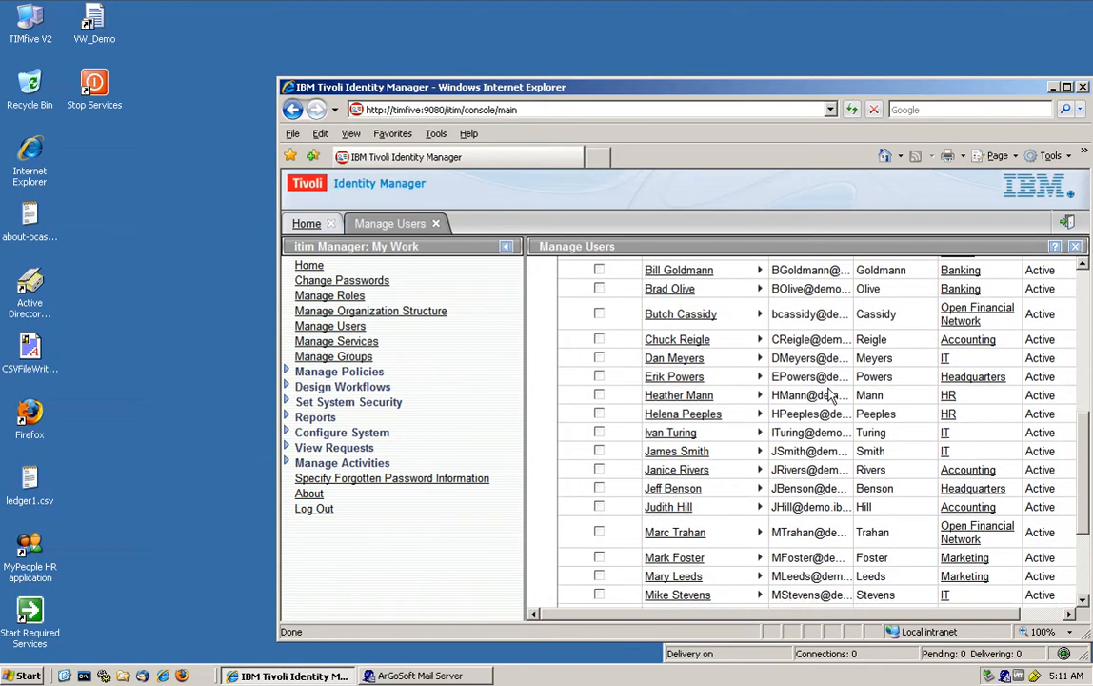
mouse_move(676, 531)
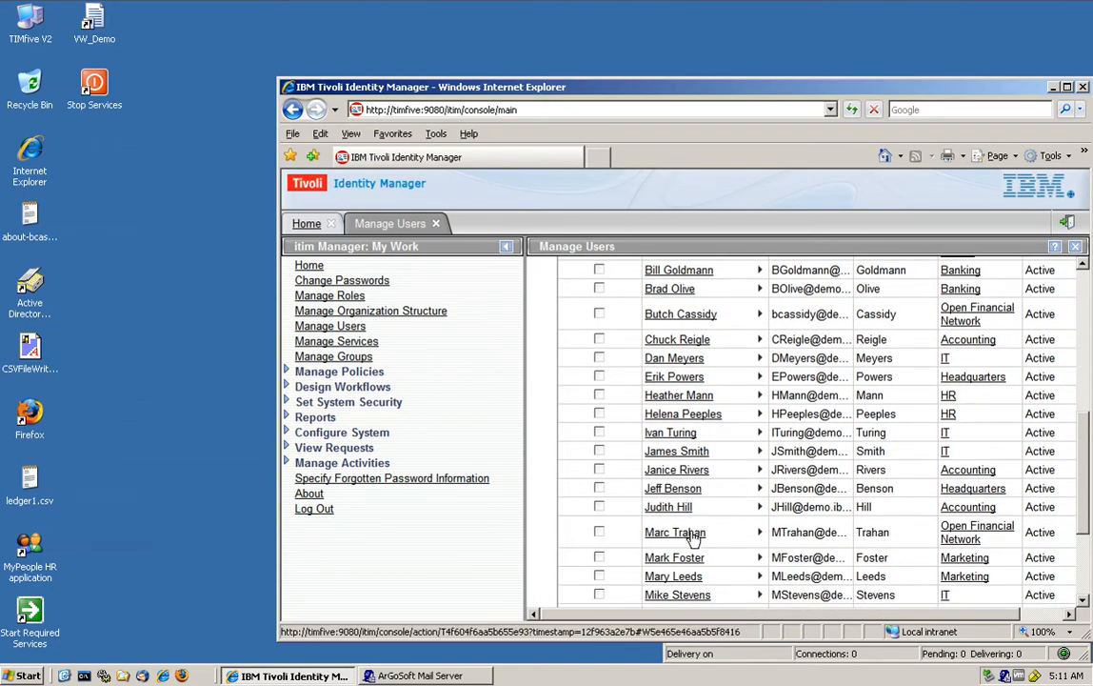
scroll(down, 3)
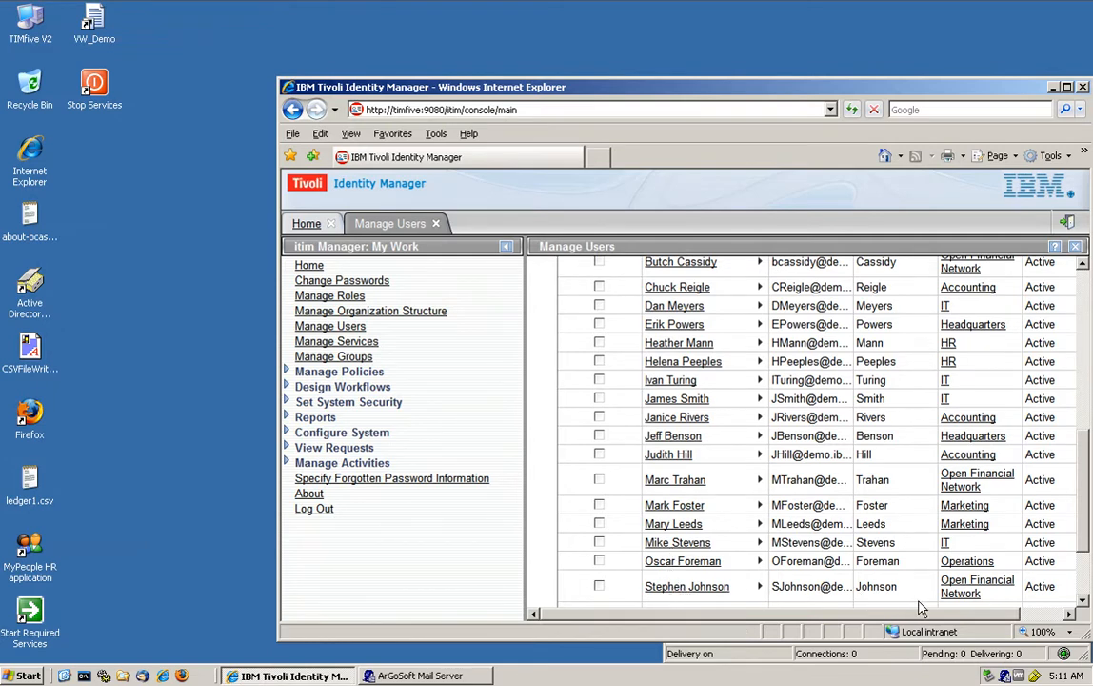
mouse_move(931, 608)
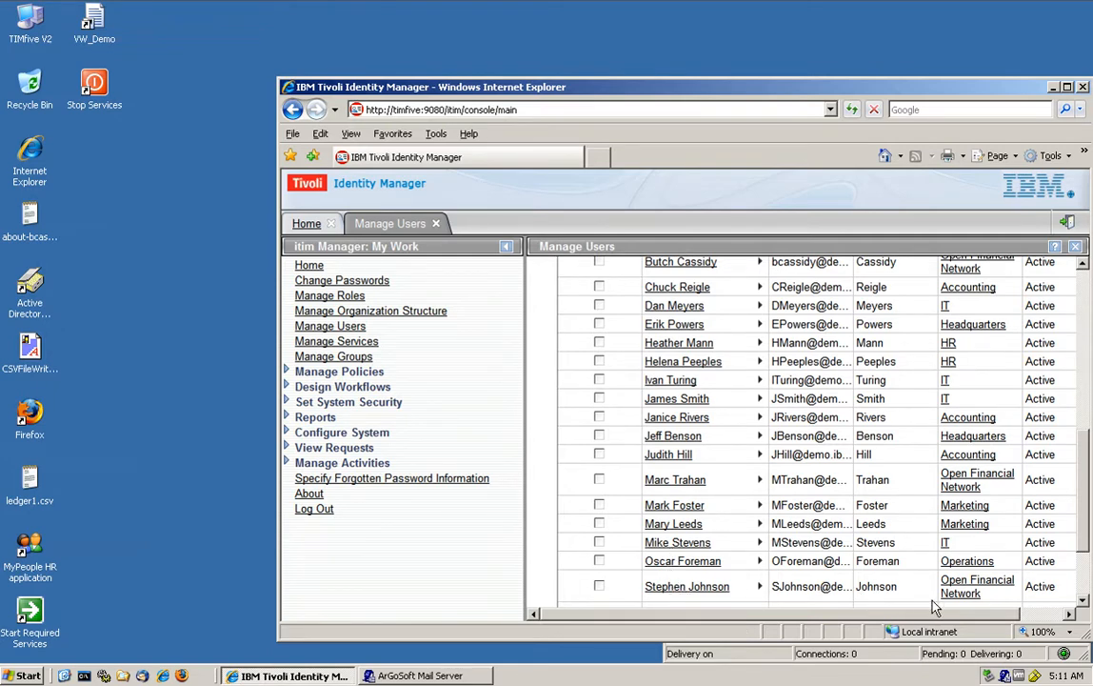